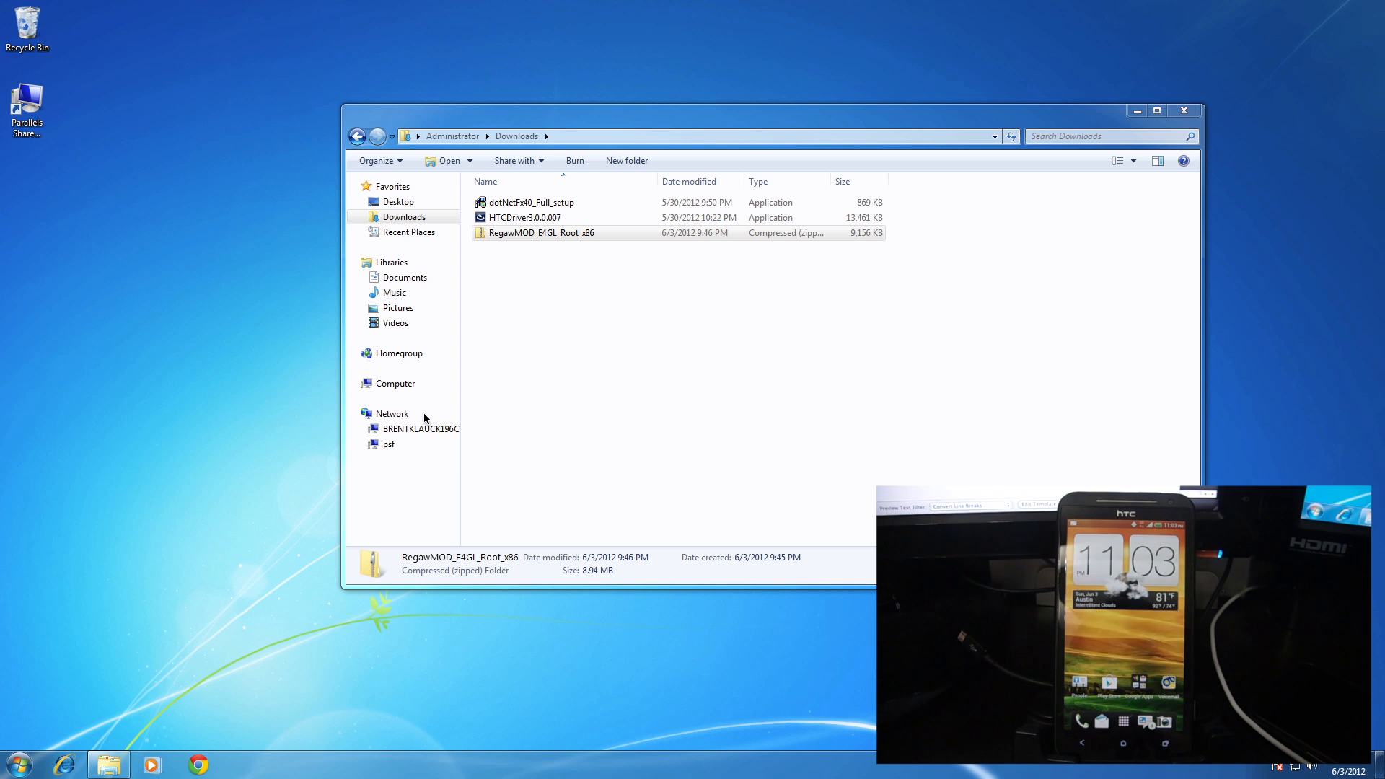
pyautogui.moveTo(515, 430)
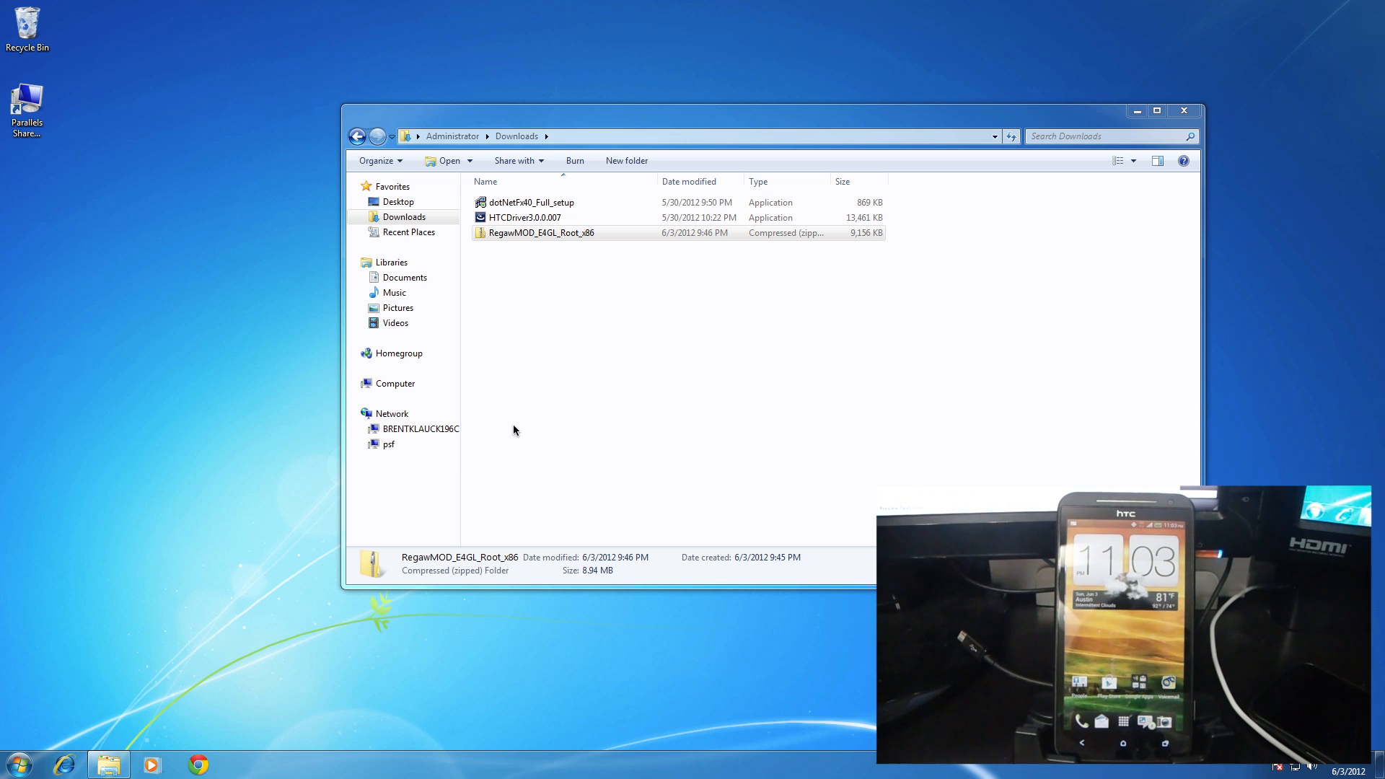
pyautogui.moveTo(569, 273)
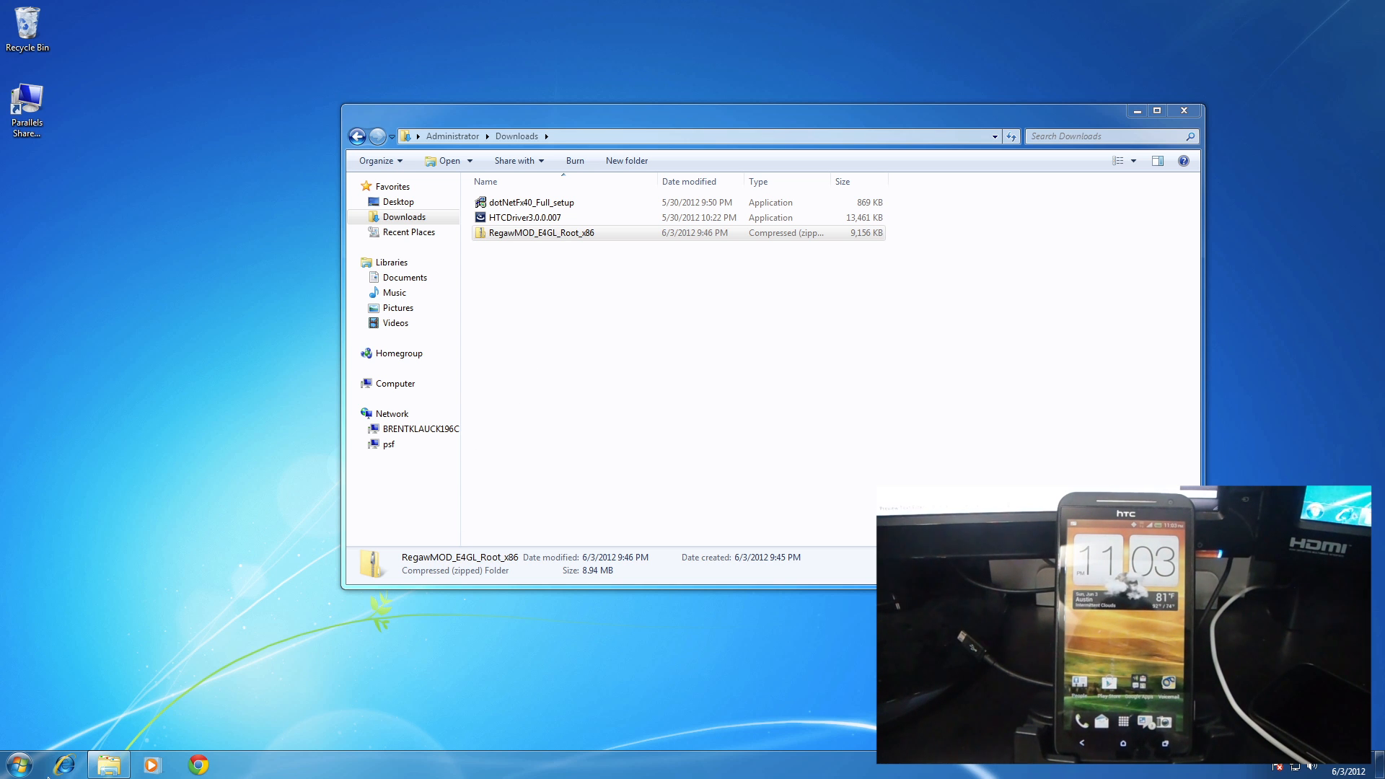
# Step: Search the Start menu for 'uninstall' to find the uninstall-a-program settings
pyautogui.click(16, 763)
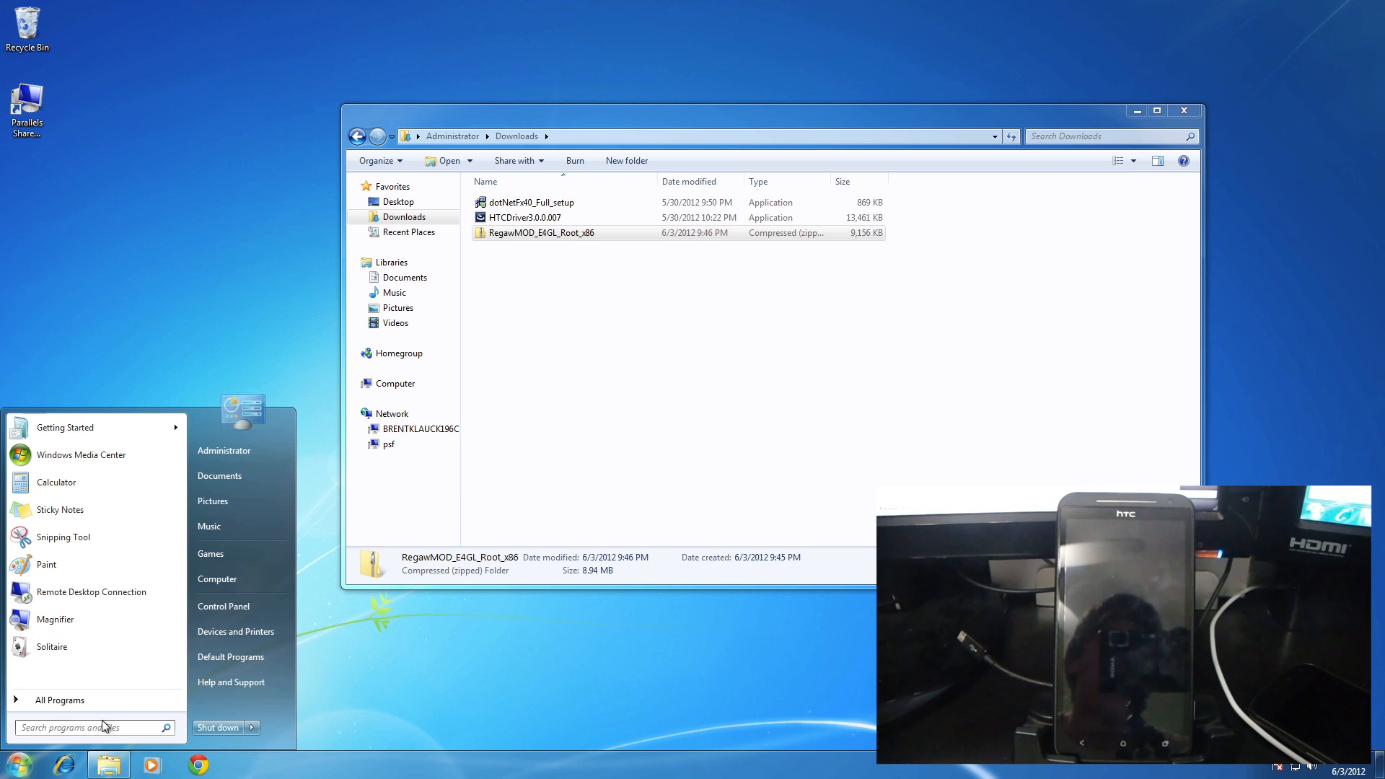
pyautogui.write('uninstall')
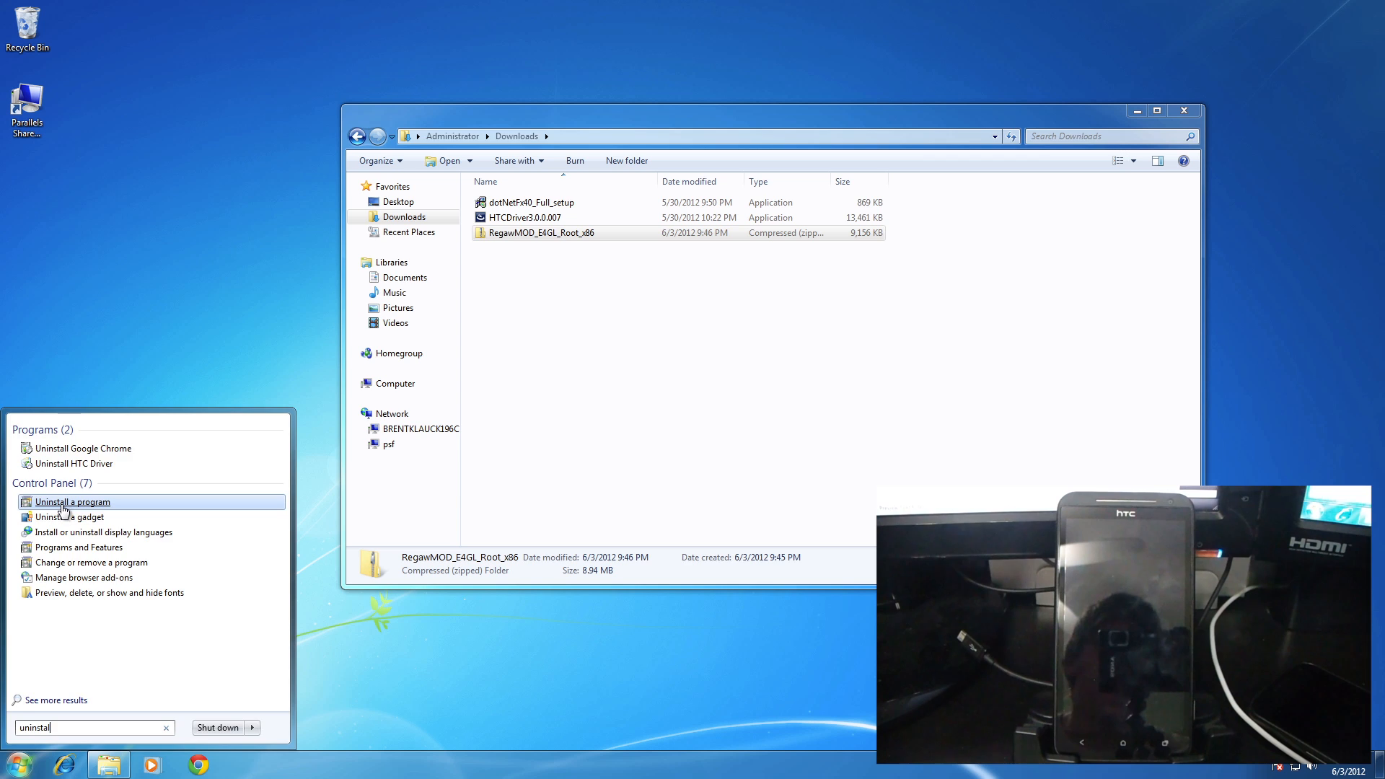
pyautogui.click(72, 502)
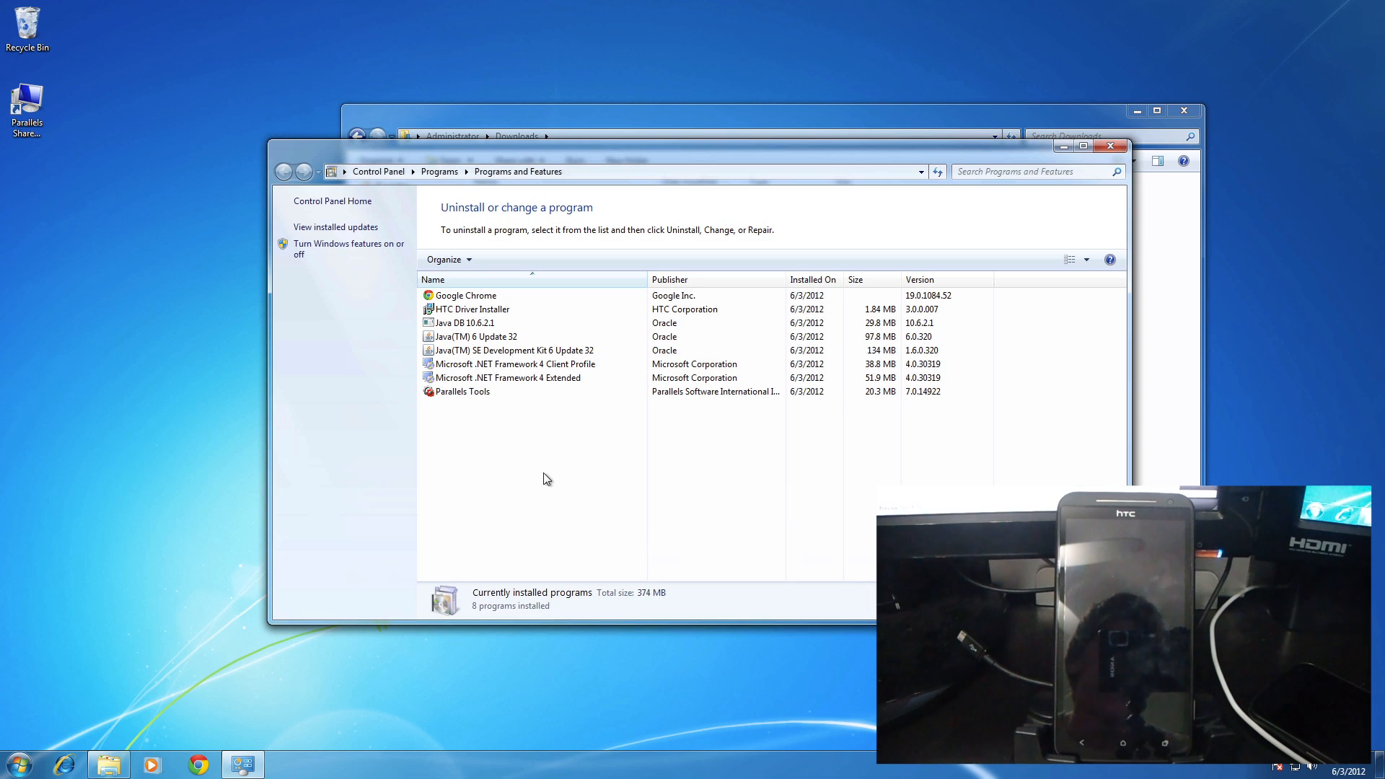
pyautogui.click(517, 364)
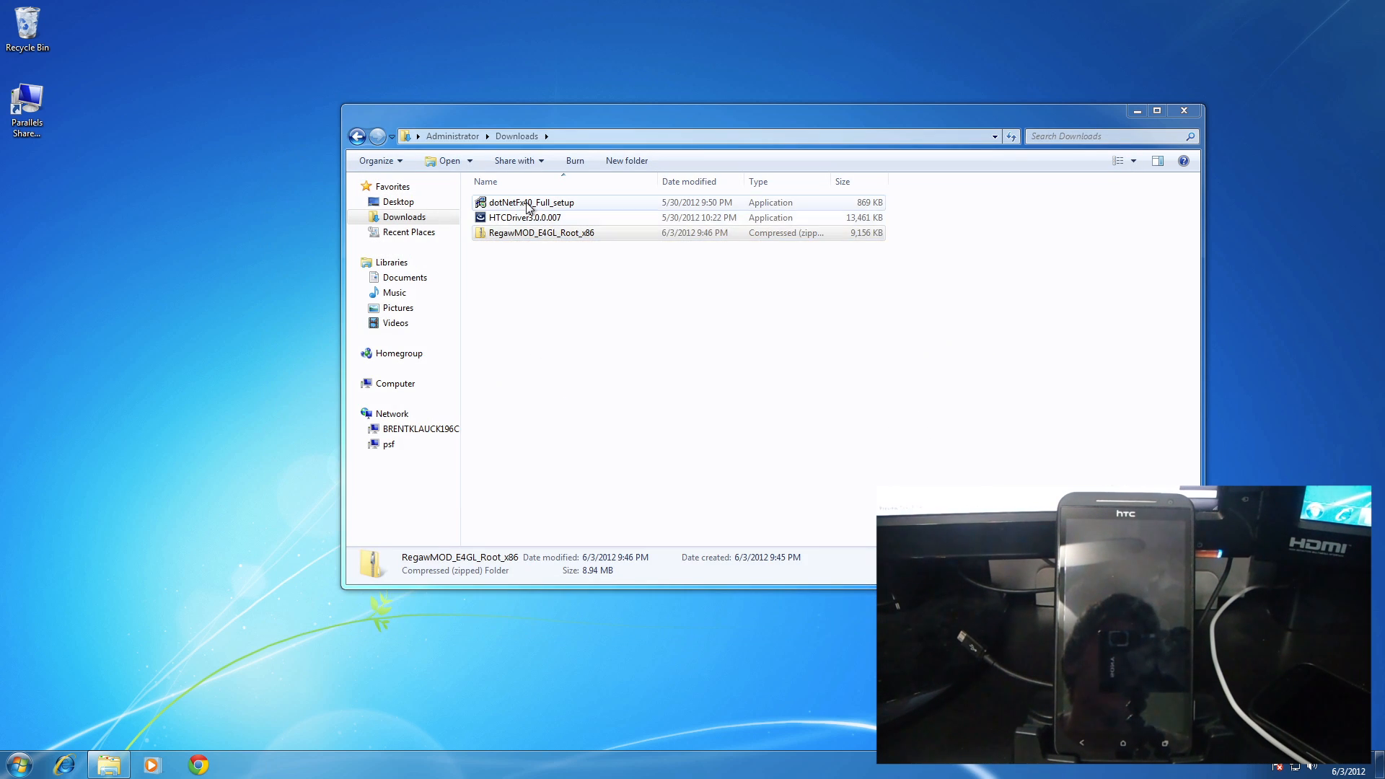
pyautogui.click(530, 202)
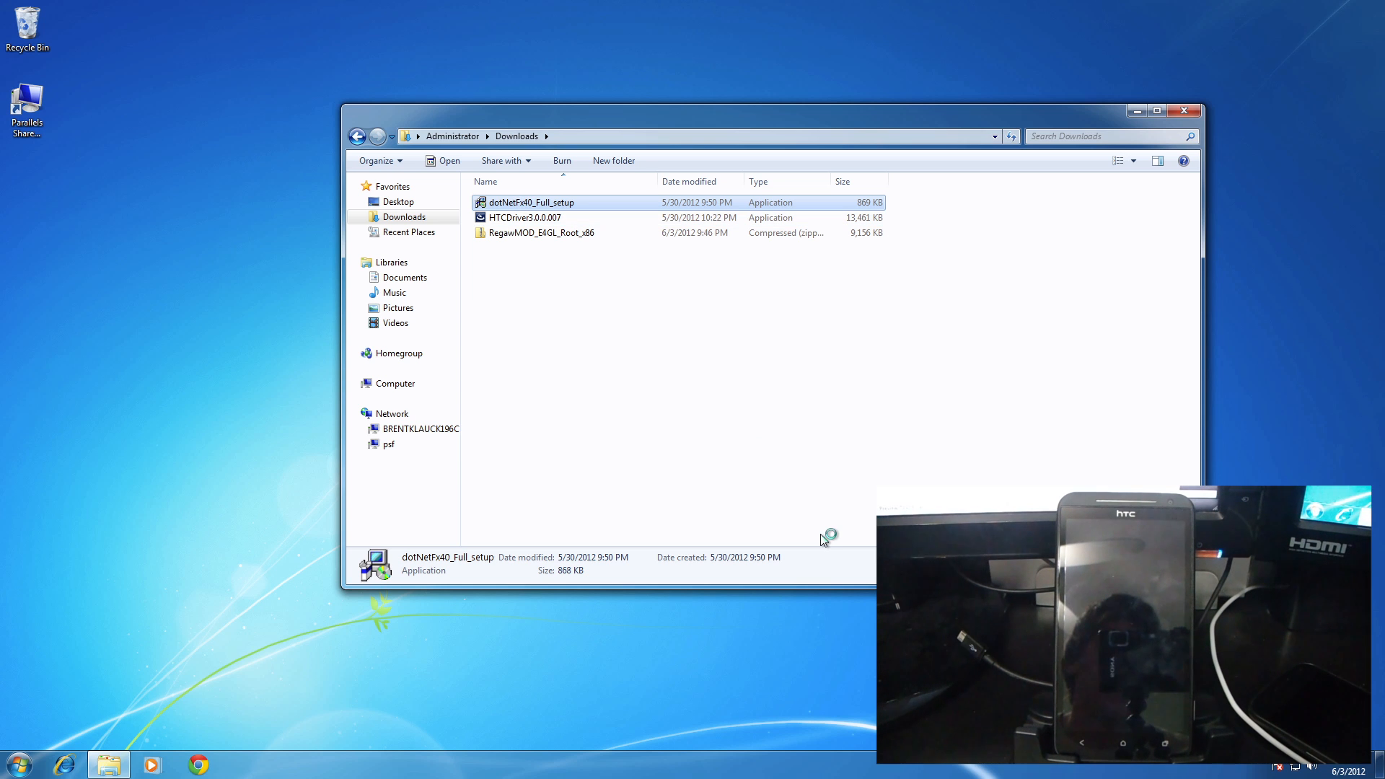
pyautogui.doubleClick(530, 202)
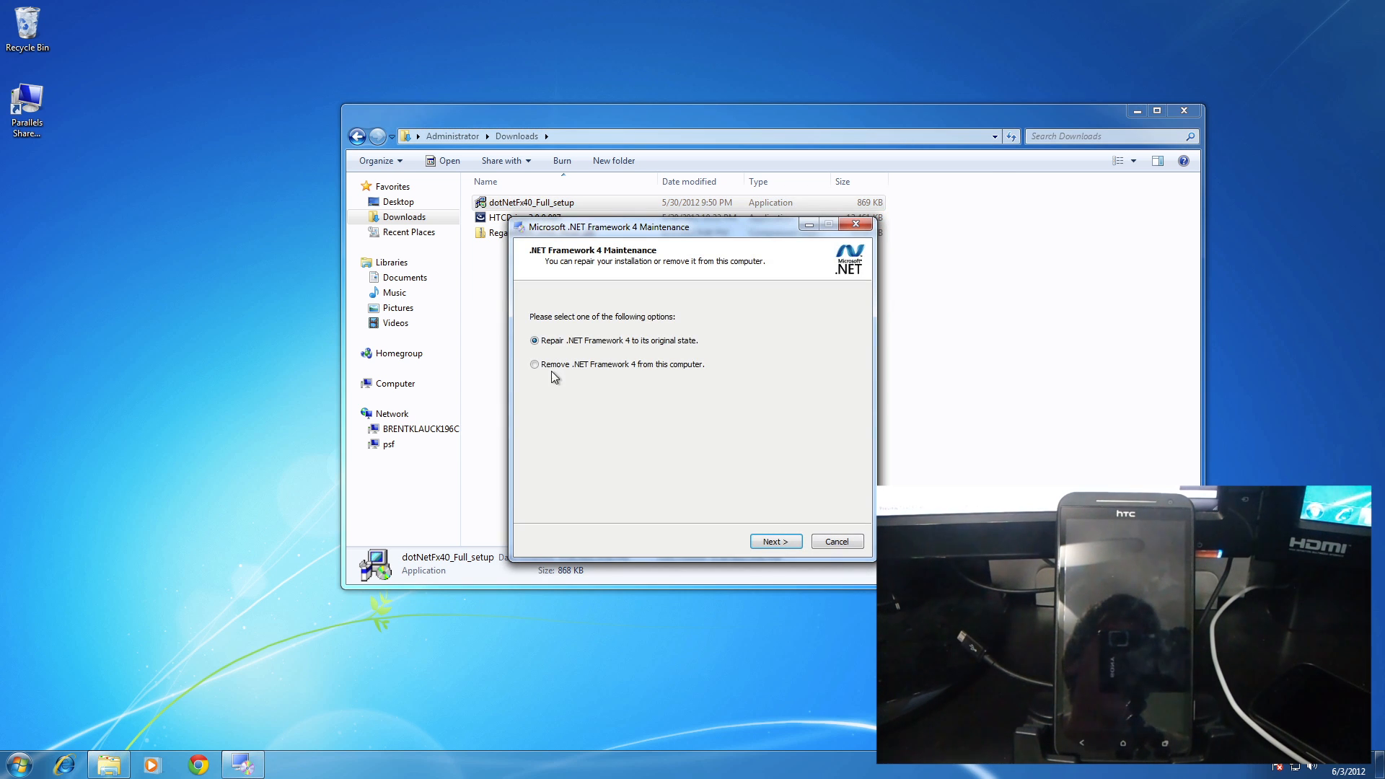
pyautogui.moveTo(590, 379)
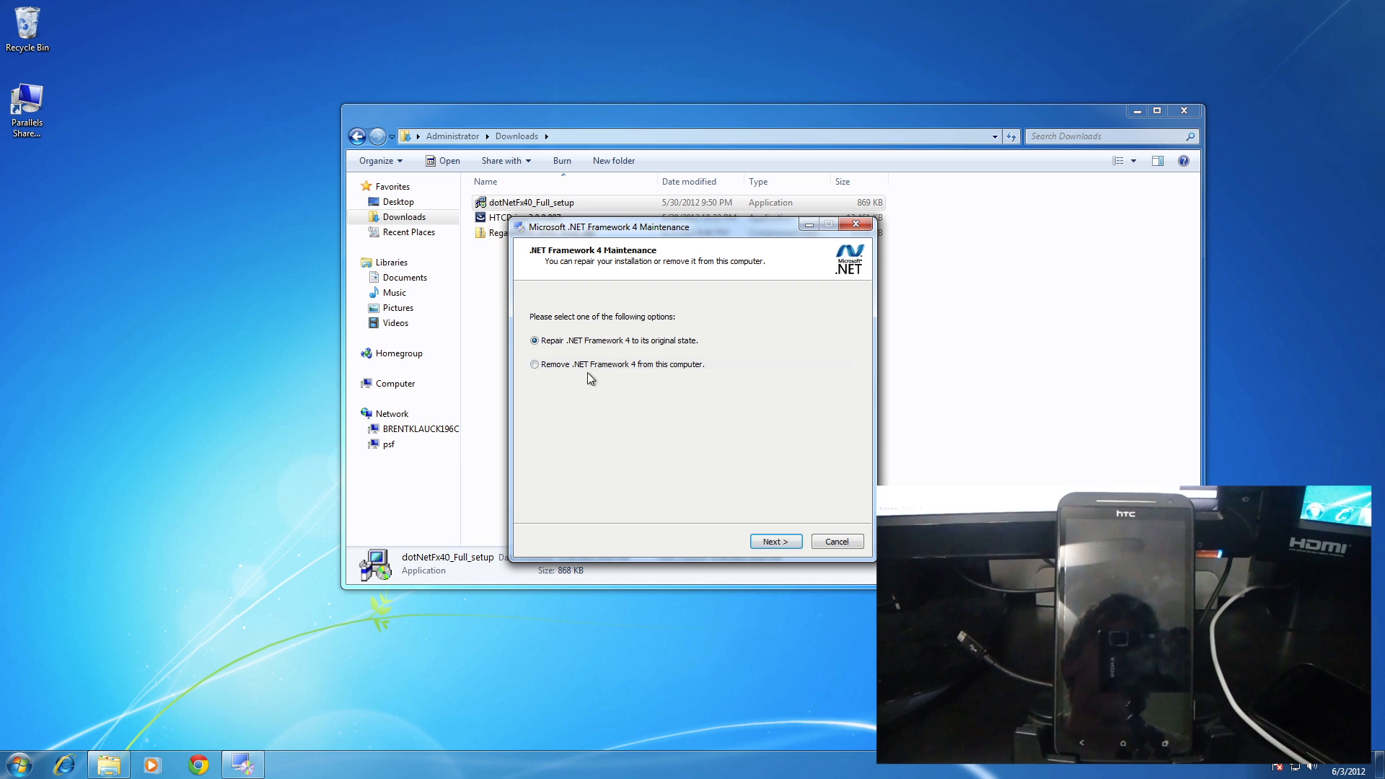
pyautogui.moveTo(707, 486)
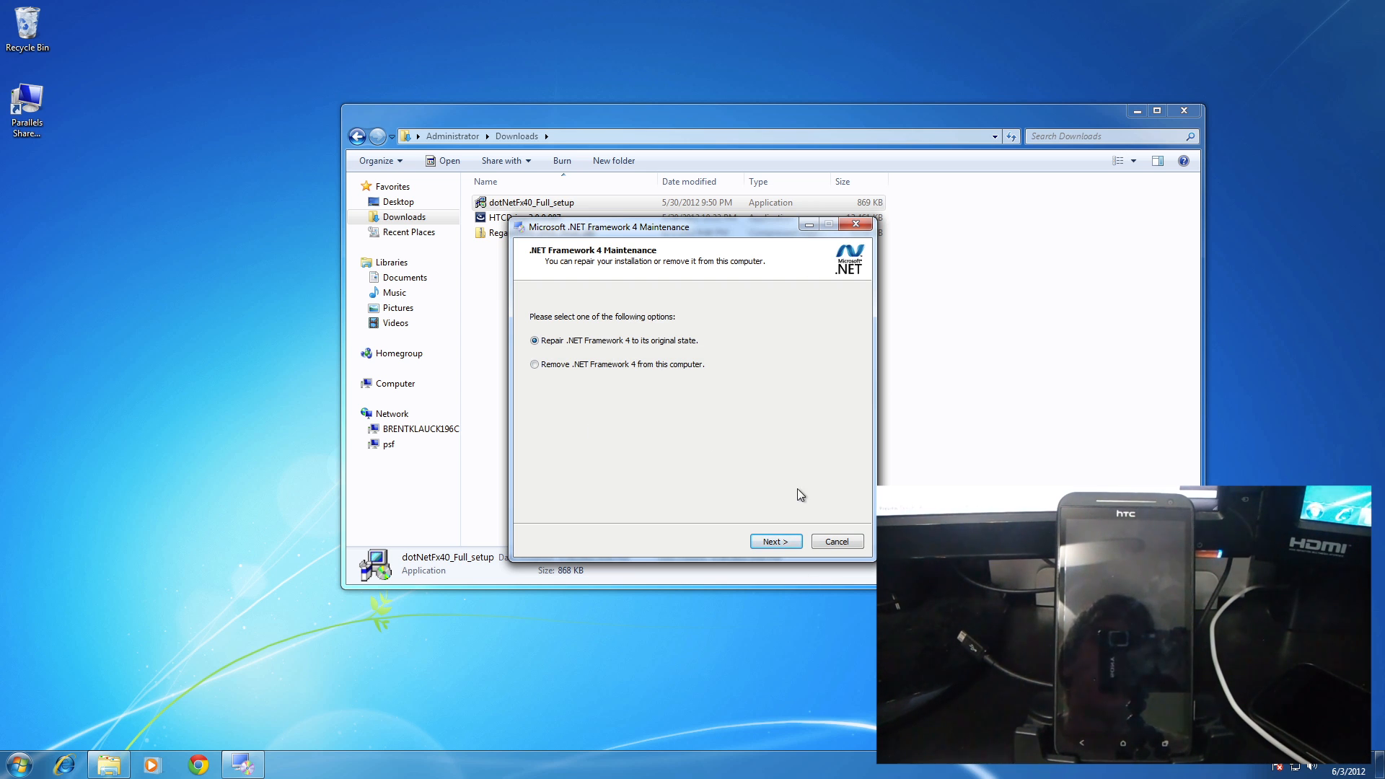
pyautogui.moveTo(828, 477)
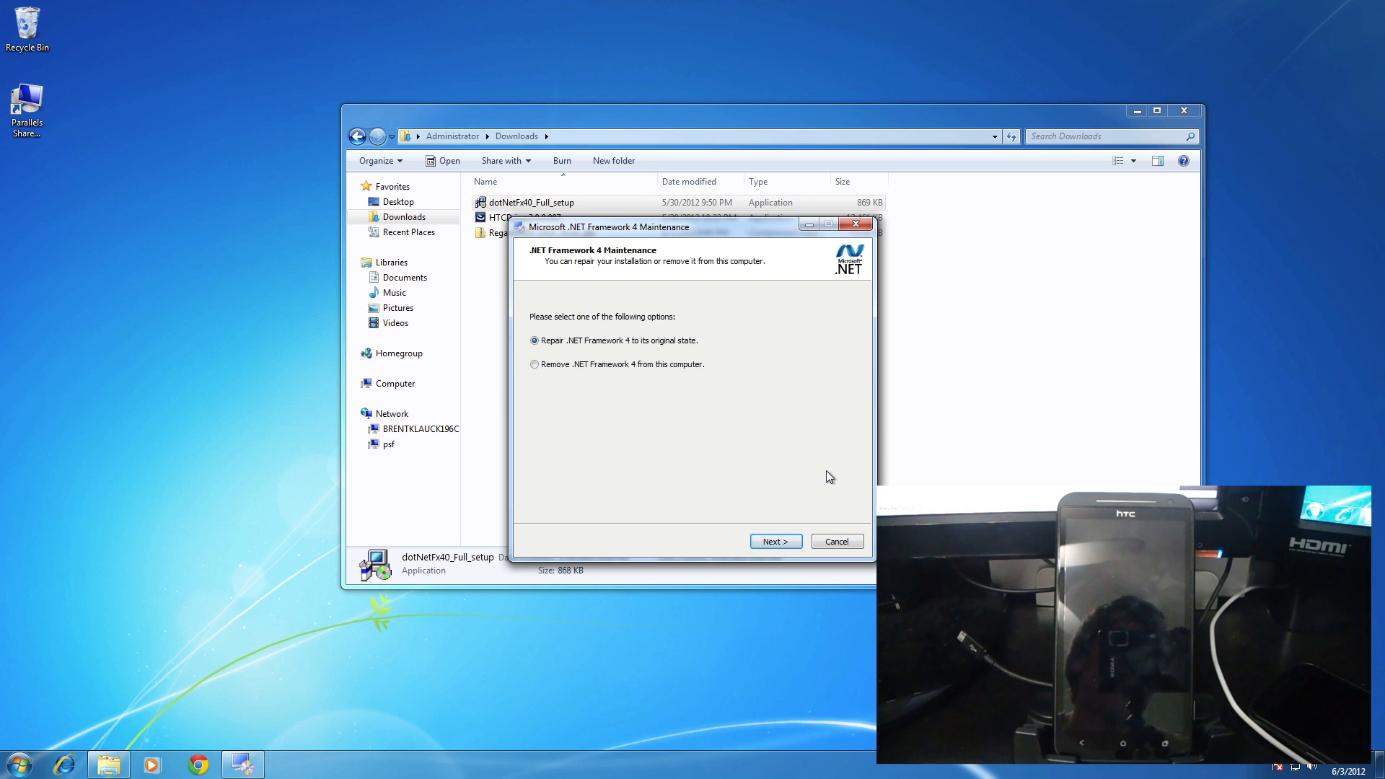
pyautogui.moveTo(916, 447)
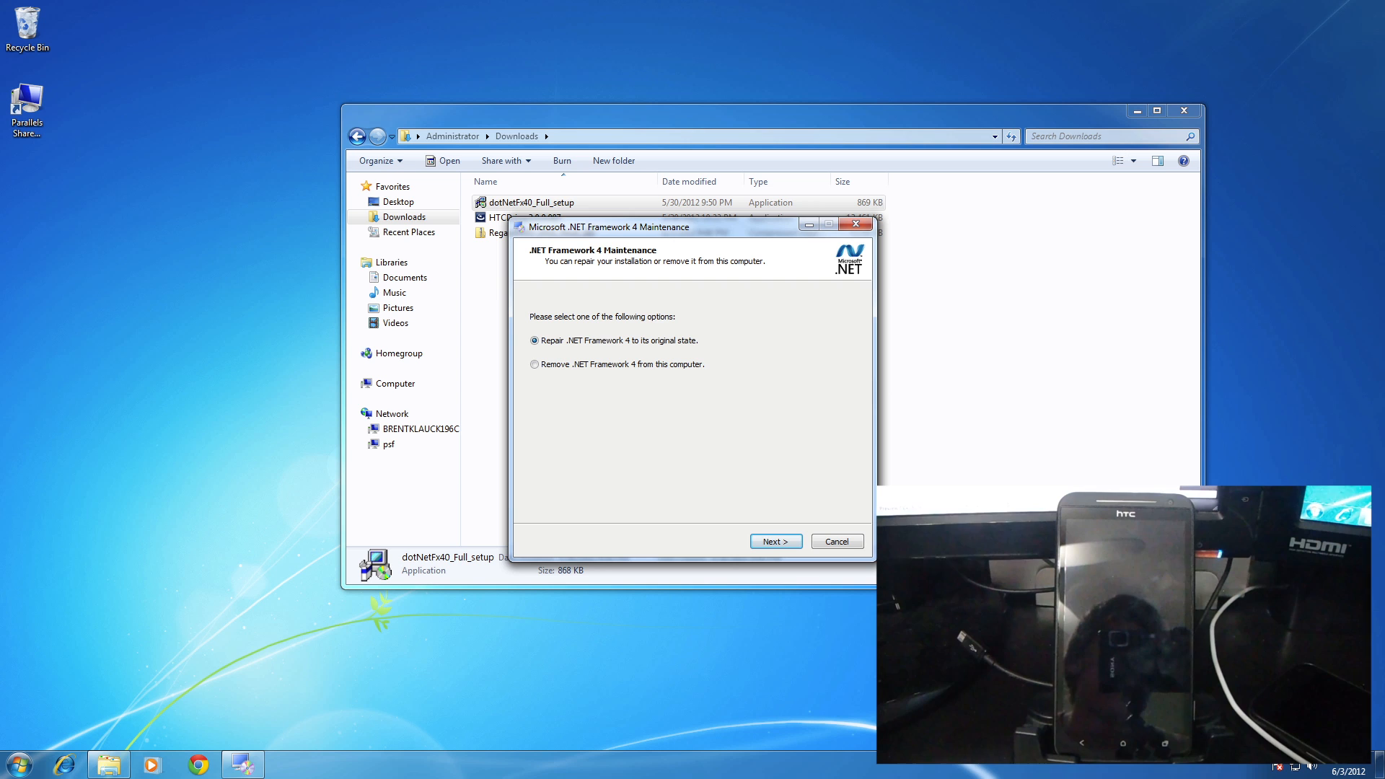
pyautogui.click(835, 541)
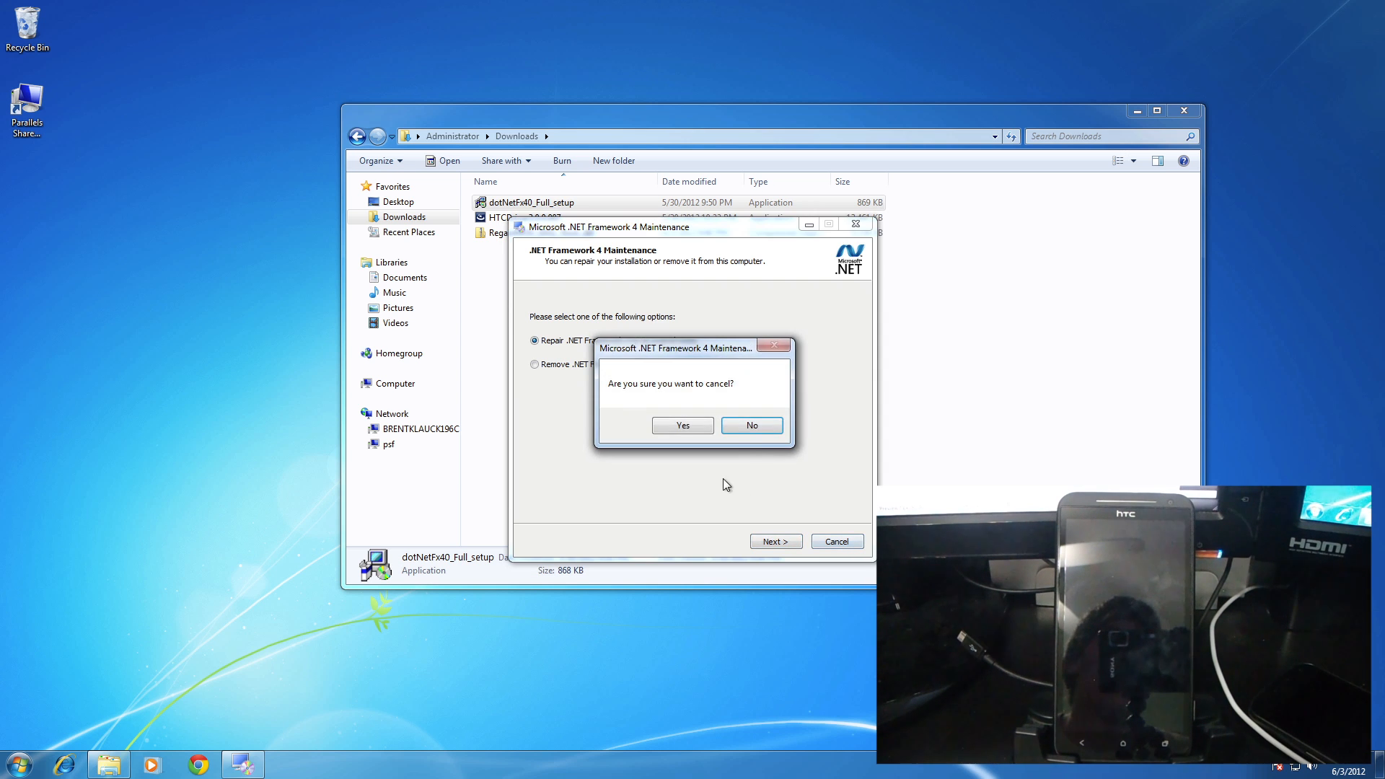
pyautogui.click(681, 424)
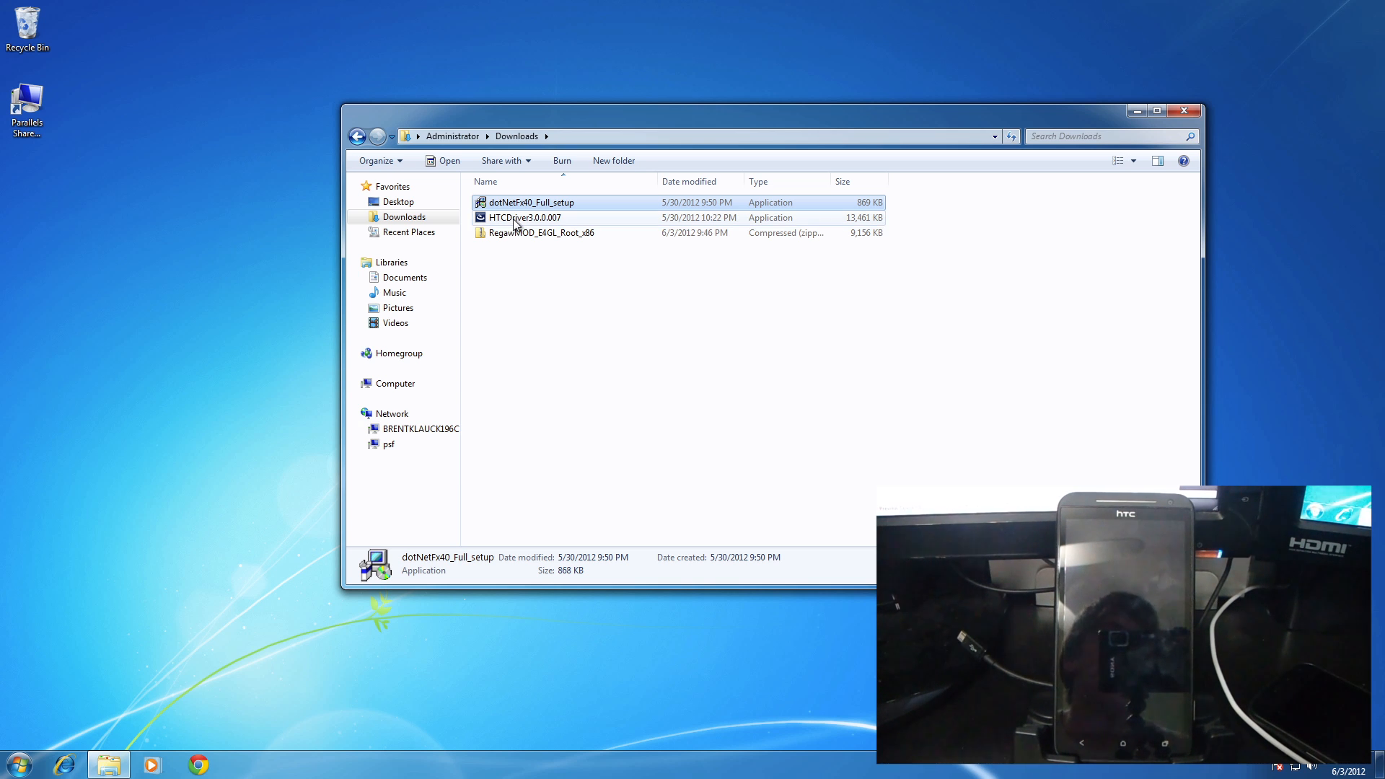
pyautogui.doubleClick(525, 217)
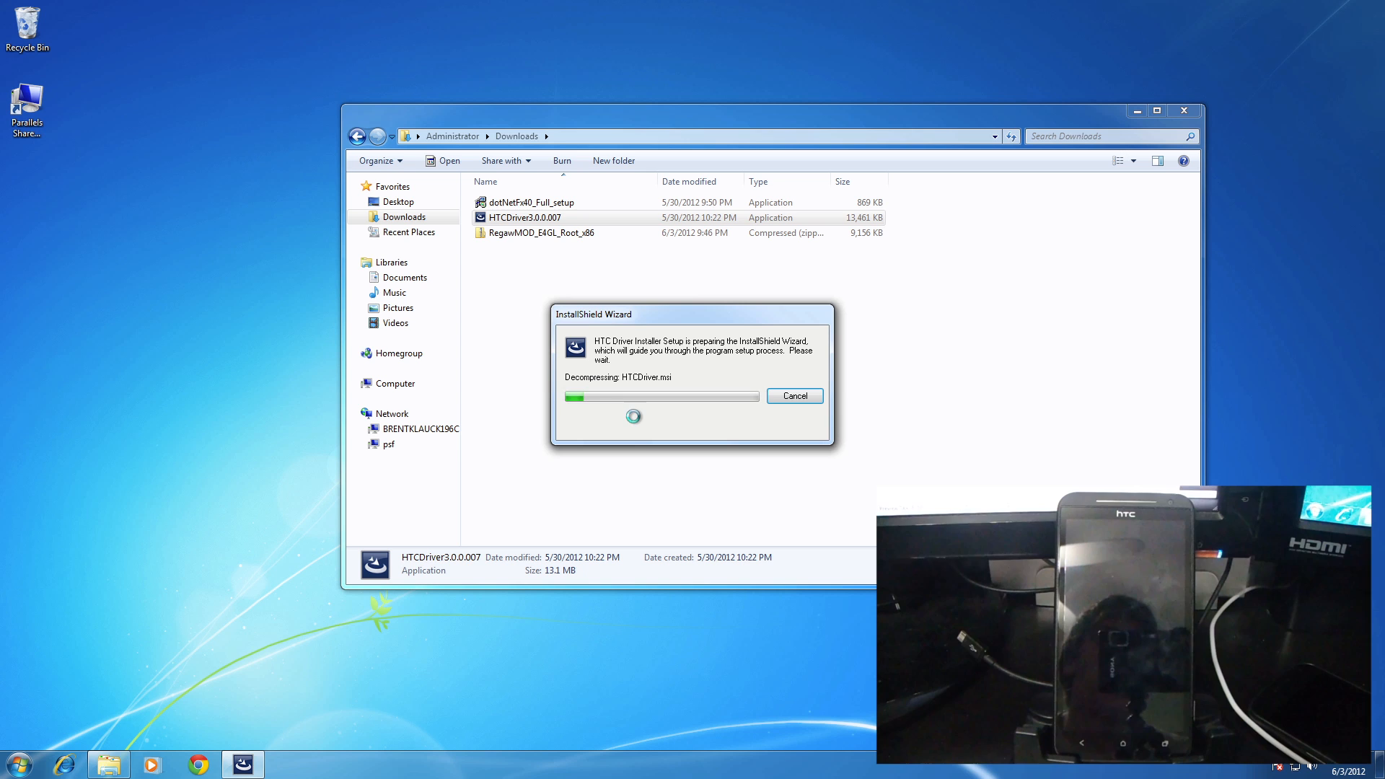
pyautogui.moveTo(662, 432)
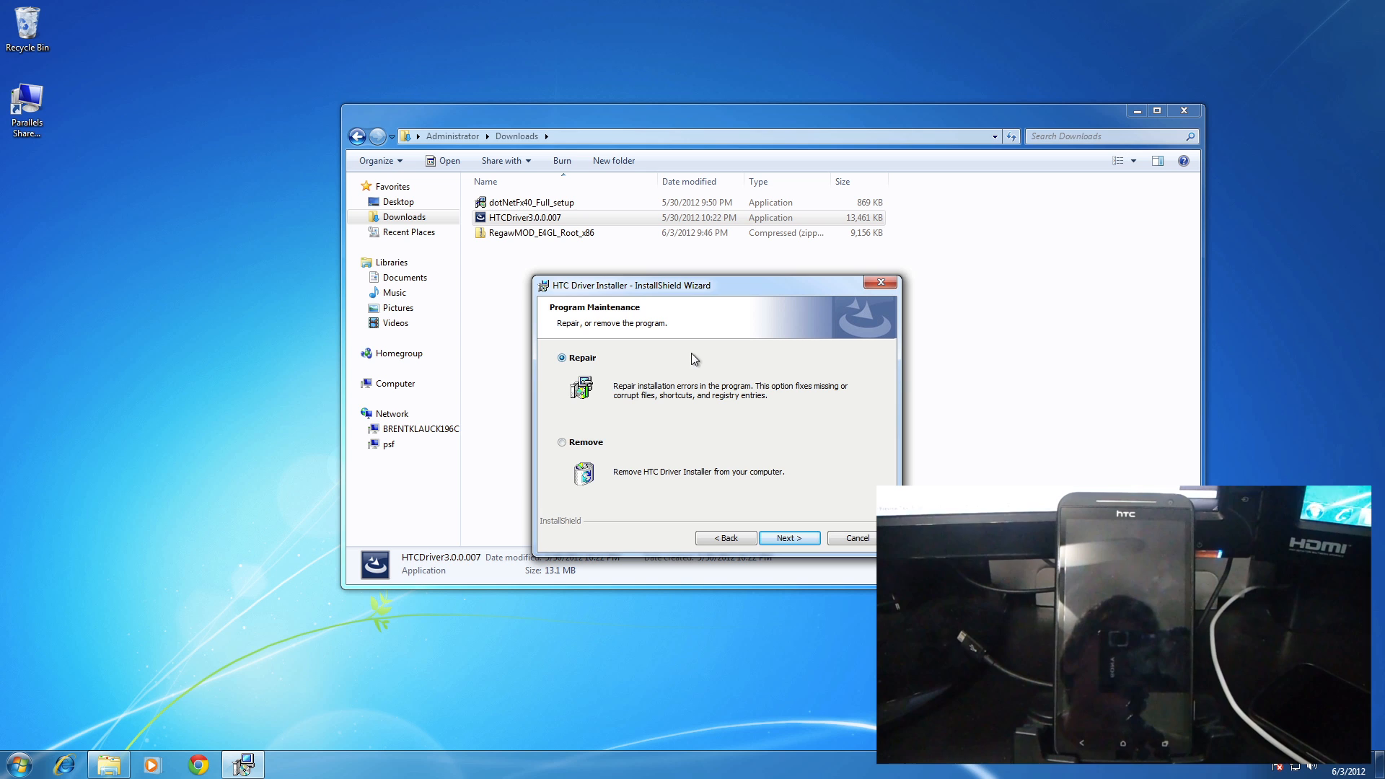
pyautogui.moveTo(611, 450)
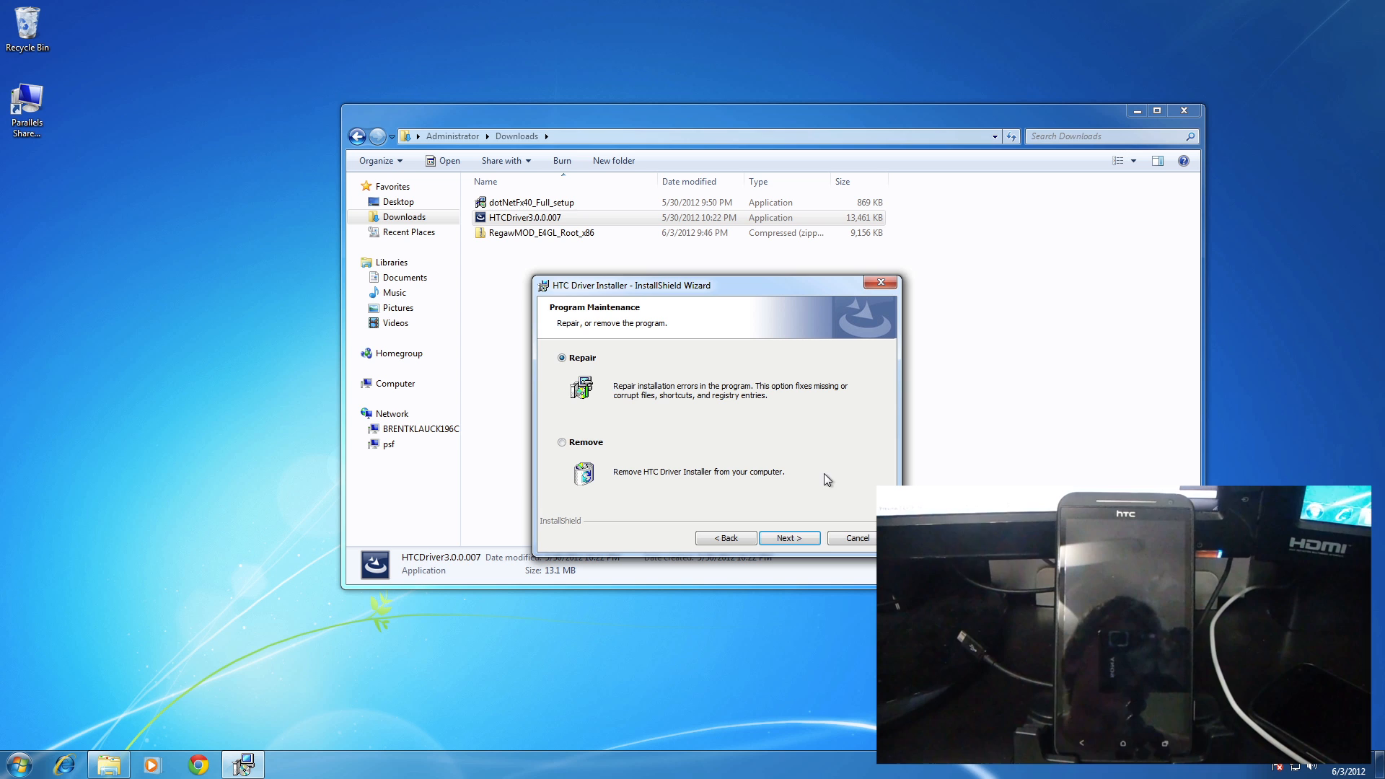
pyautogui.moveTo(649, 482)
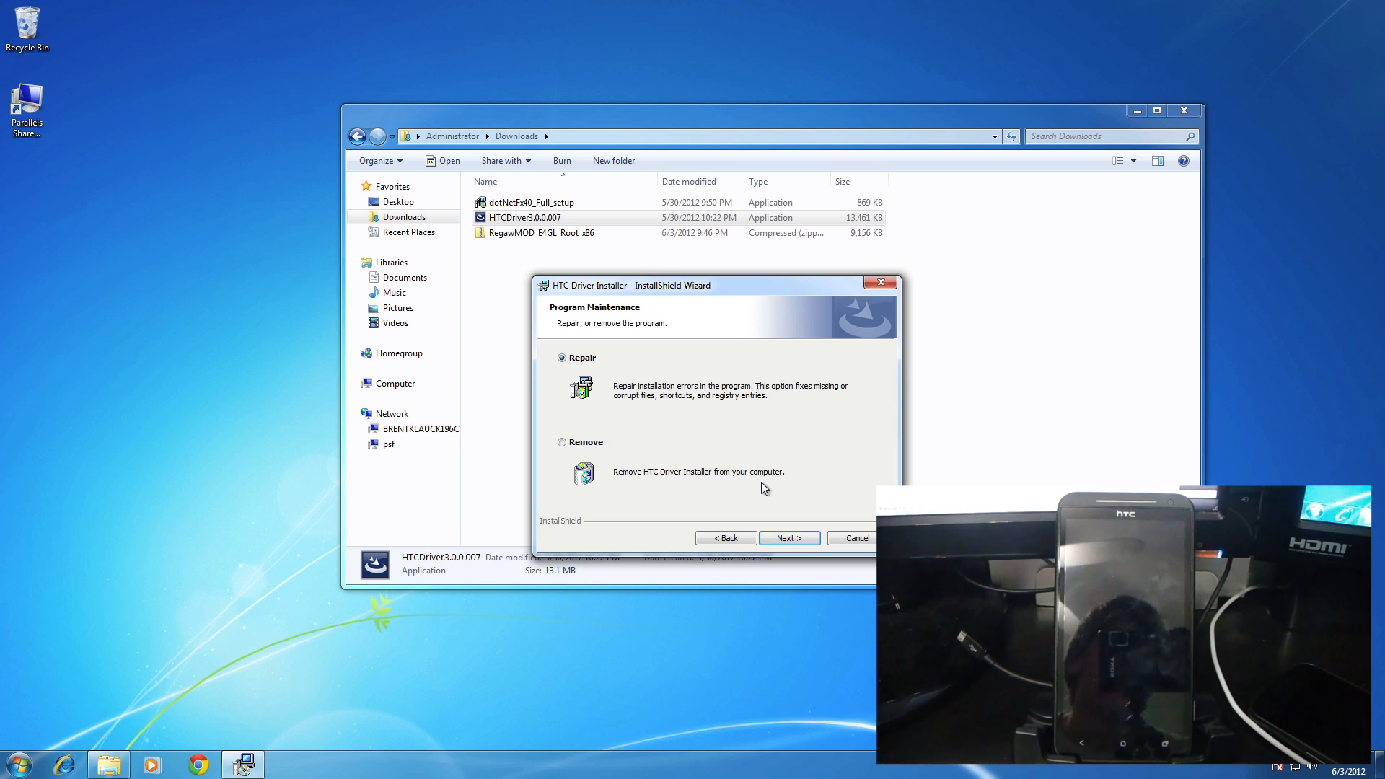
pyautogui.moveTo(694, 460)
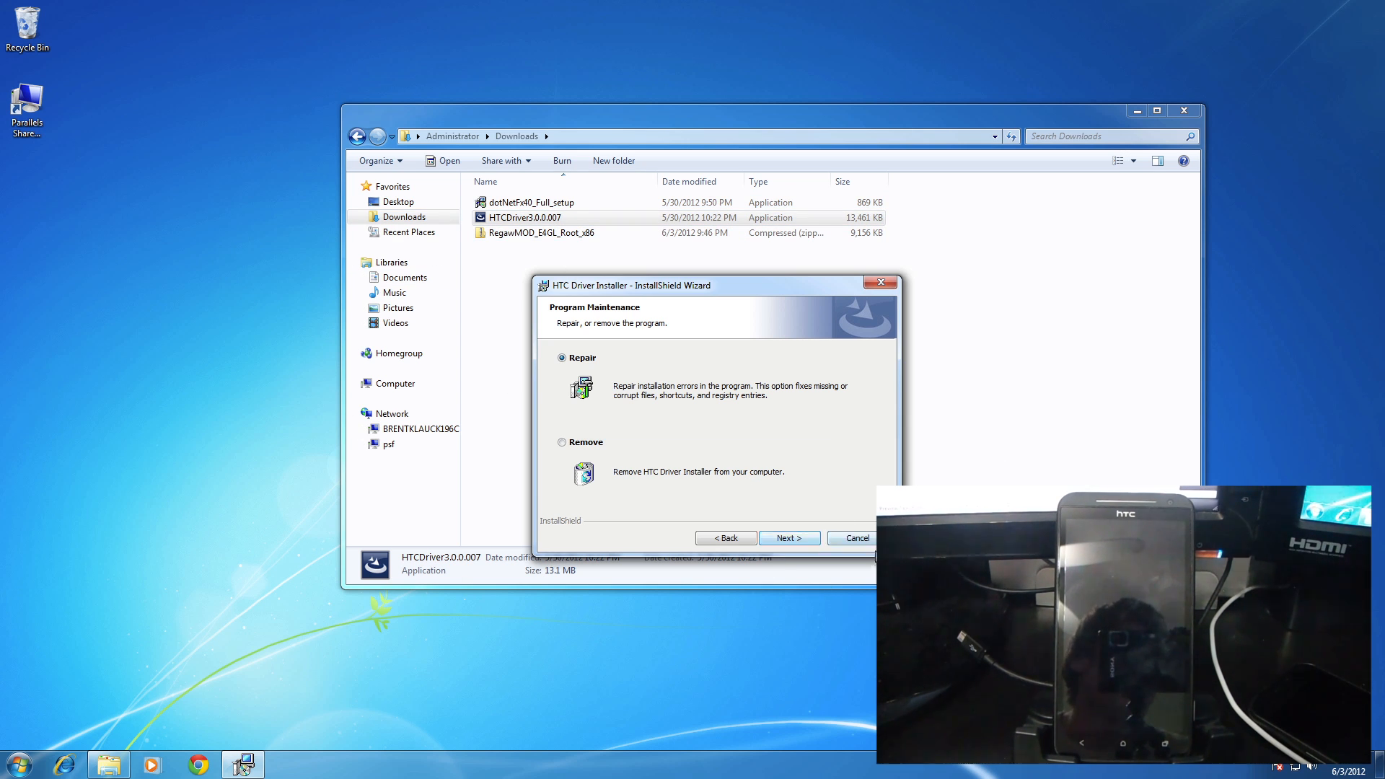
pyautogui.click(854, 538)
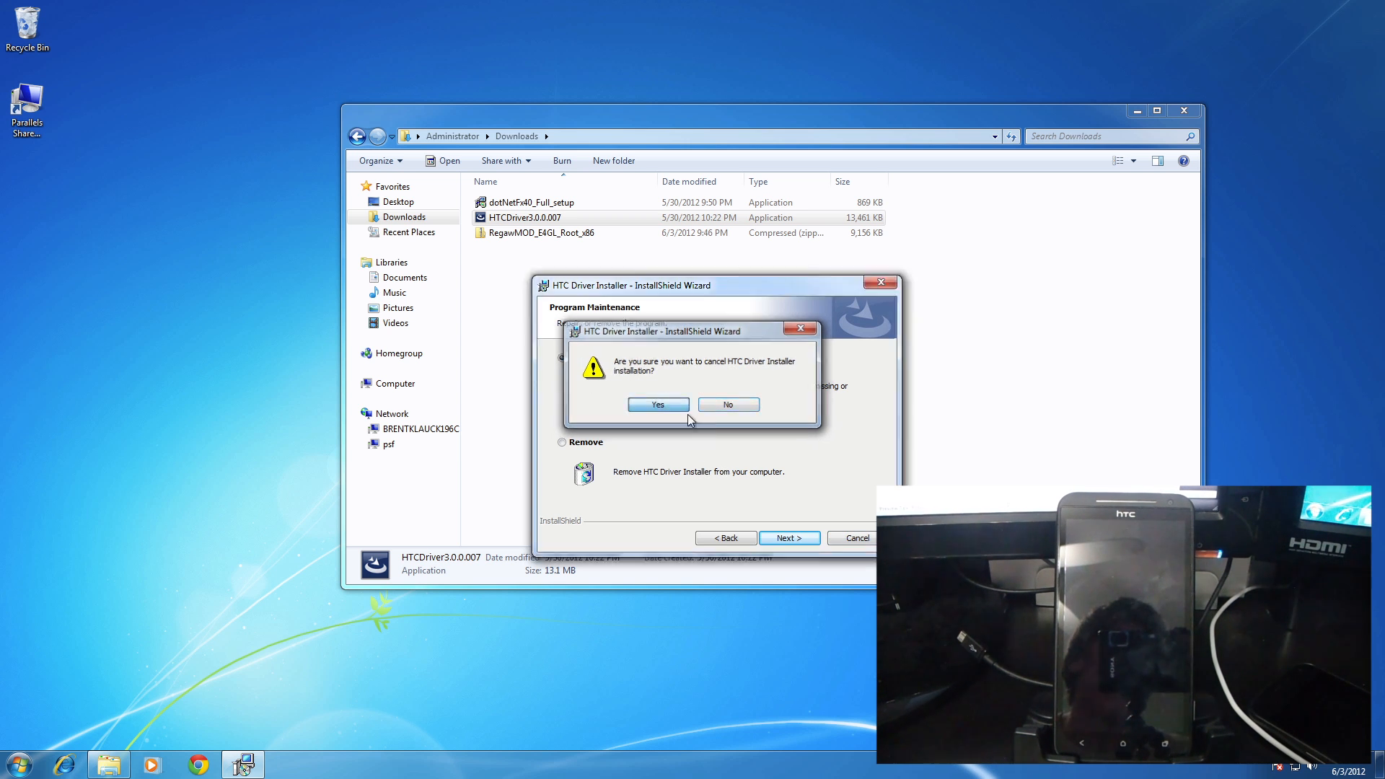
pyautogui.click(657, 404)
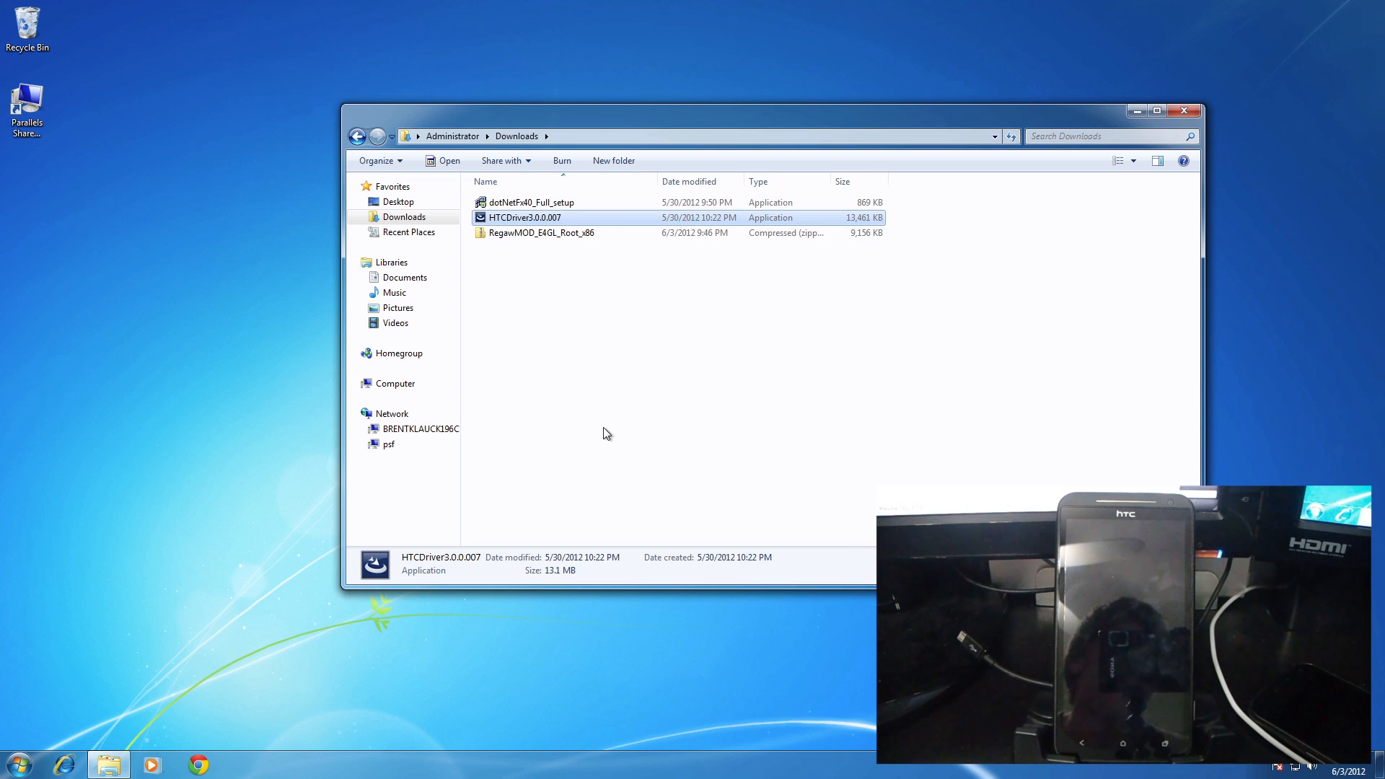
pyautogui.moveTo(483, 354)
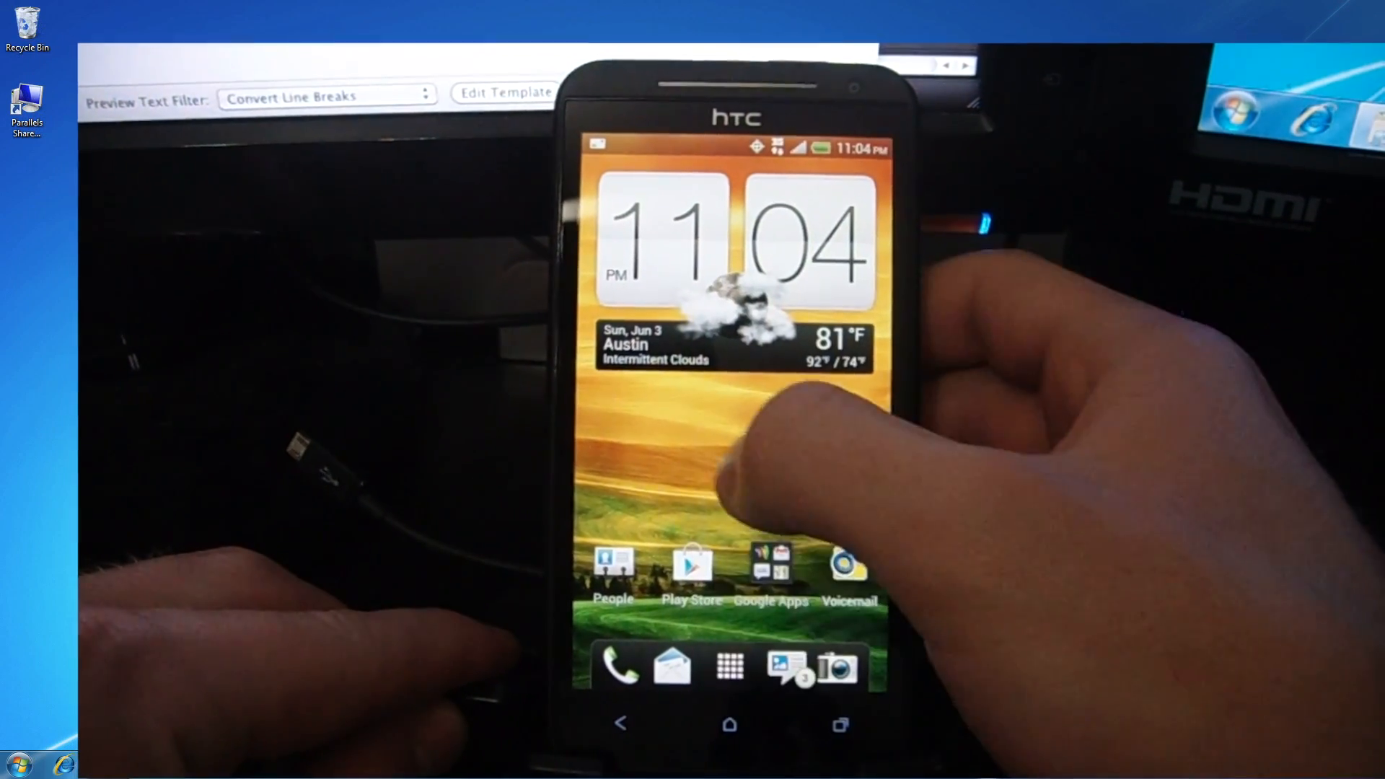
# Step: Bring up Settings from the phone's All Apps list and scroll down the list
pyautogui.click(730, 665)
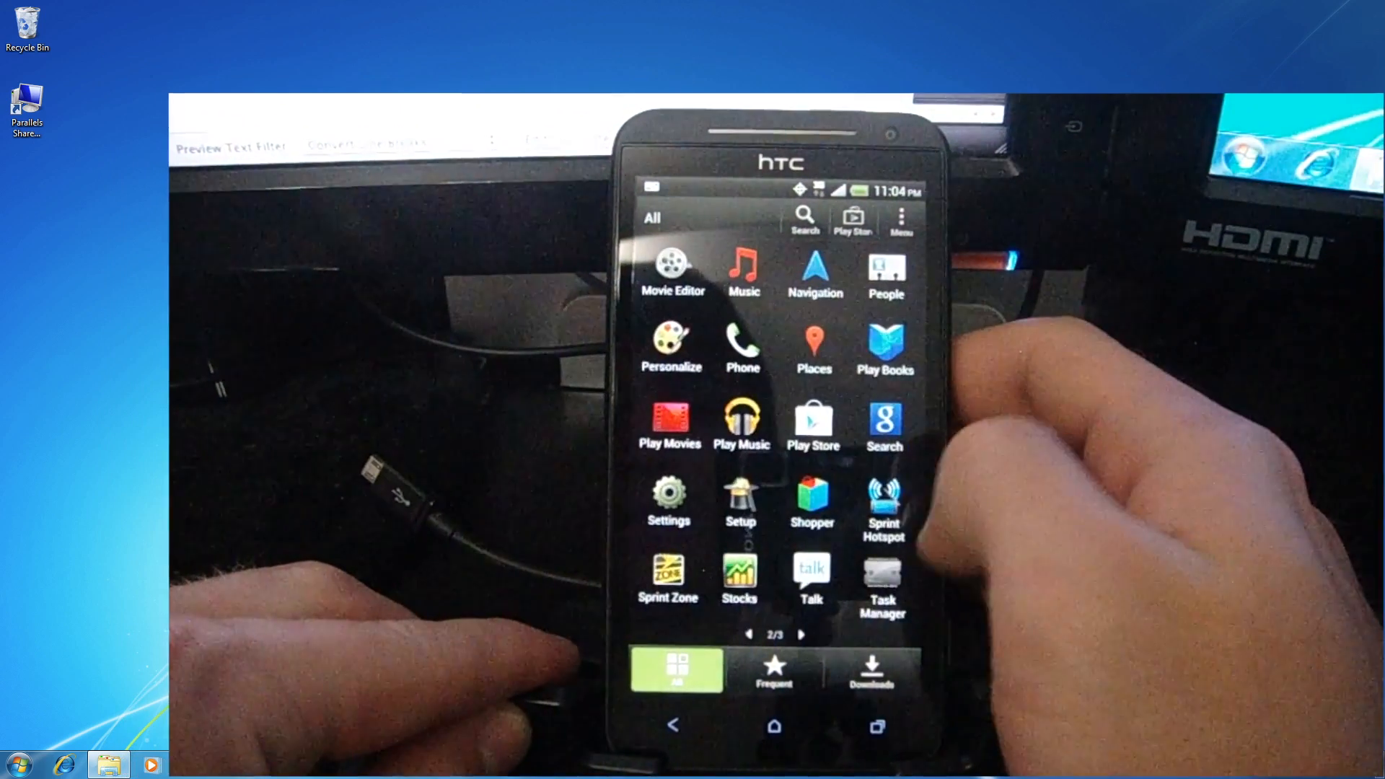
pyautogui.click(668, 499)
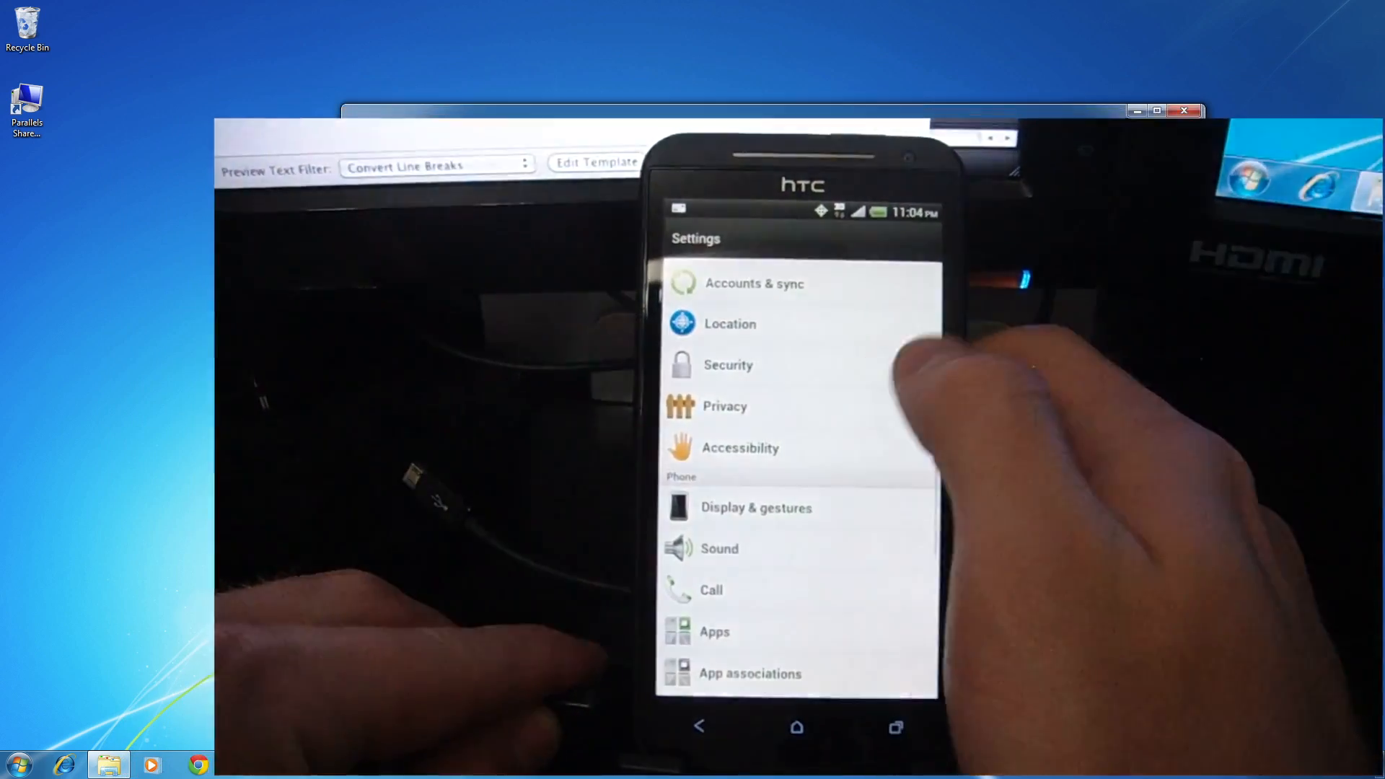
pyautogui.scroll(-3)
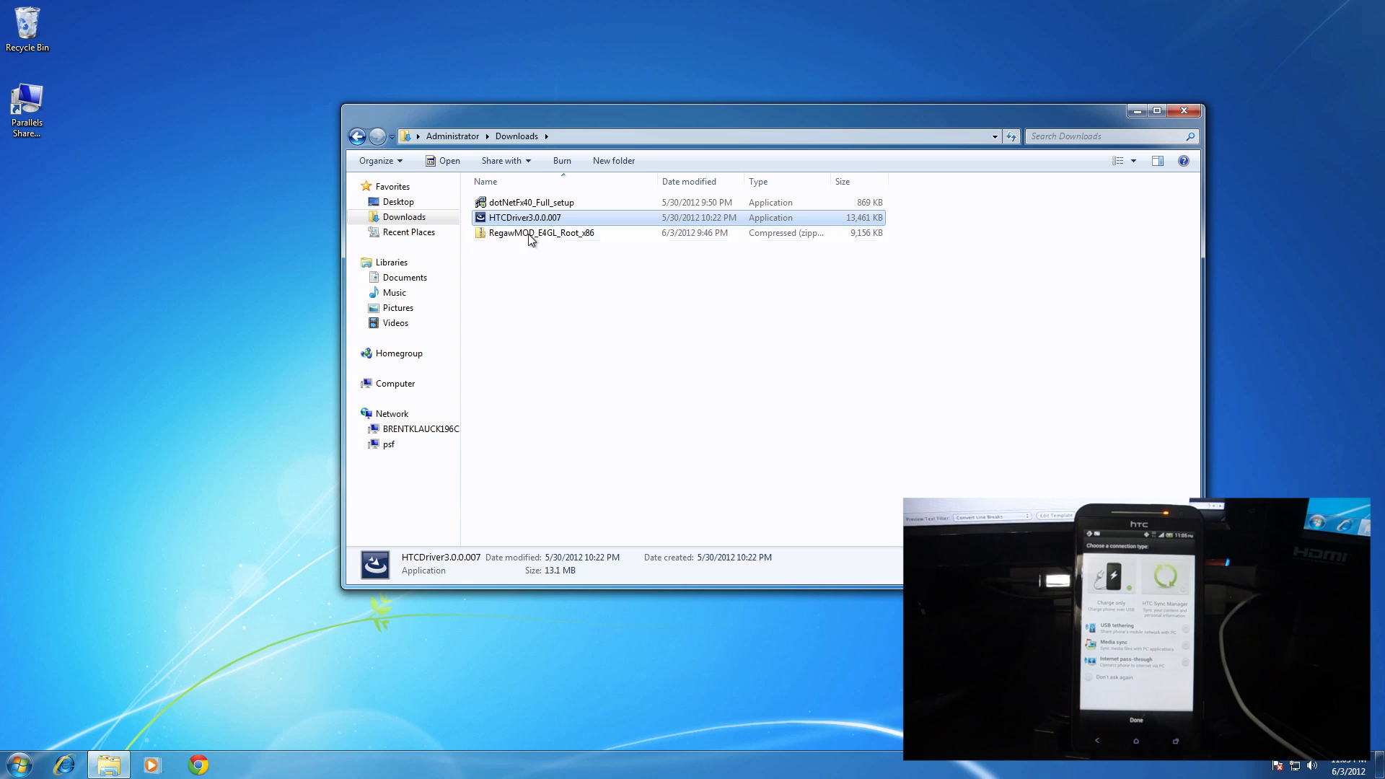
# Step: Extract RegawMOD_E4GL_Root_x86.zip into its own folder showing AndroidLib.dll and the Rooter
pyautogui.rightClick(539, 232)
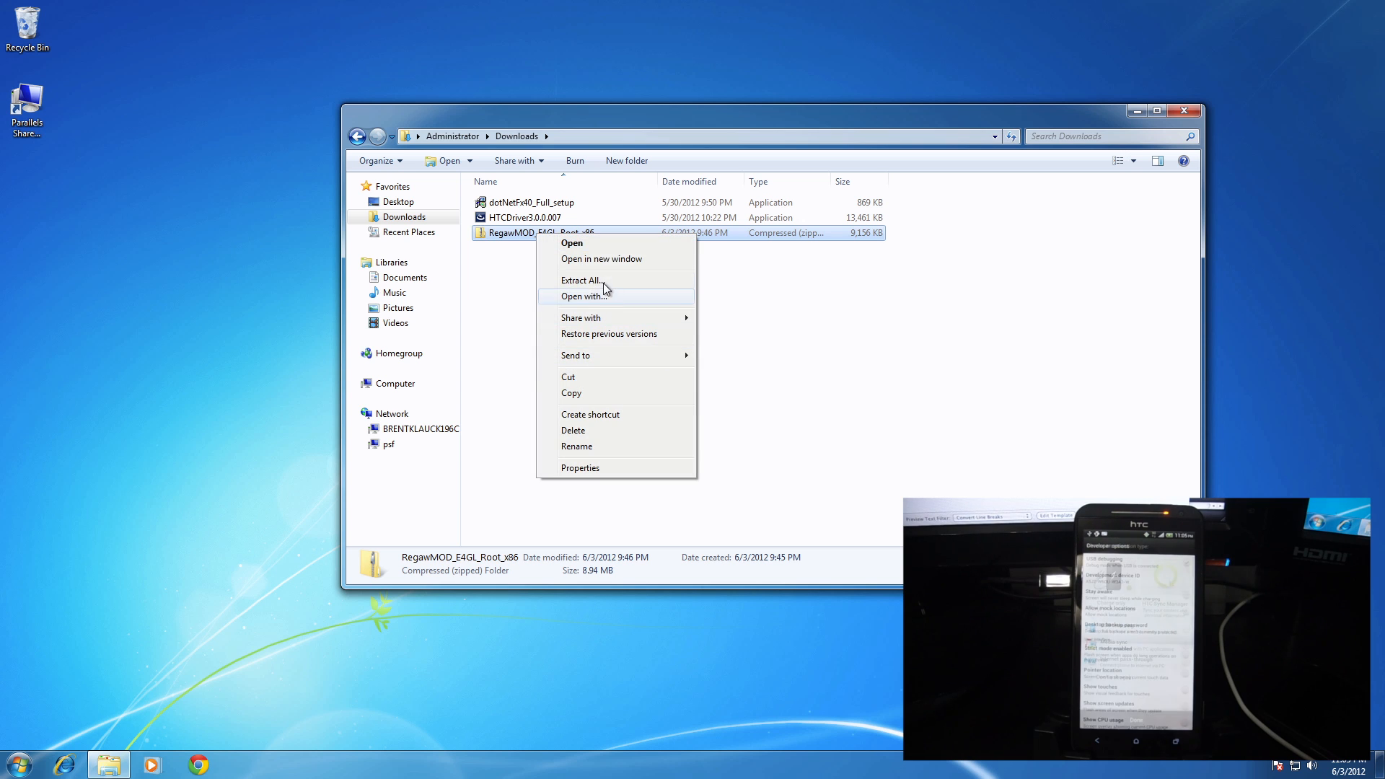
pyautogui.click(580, 280)
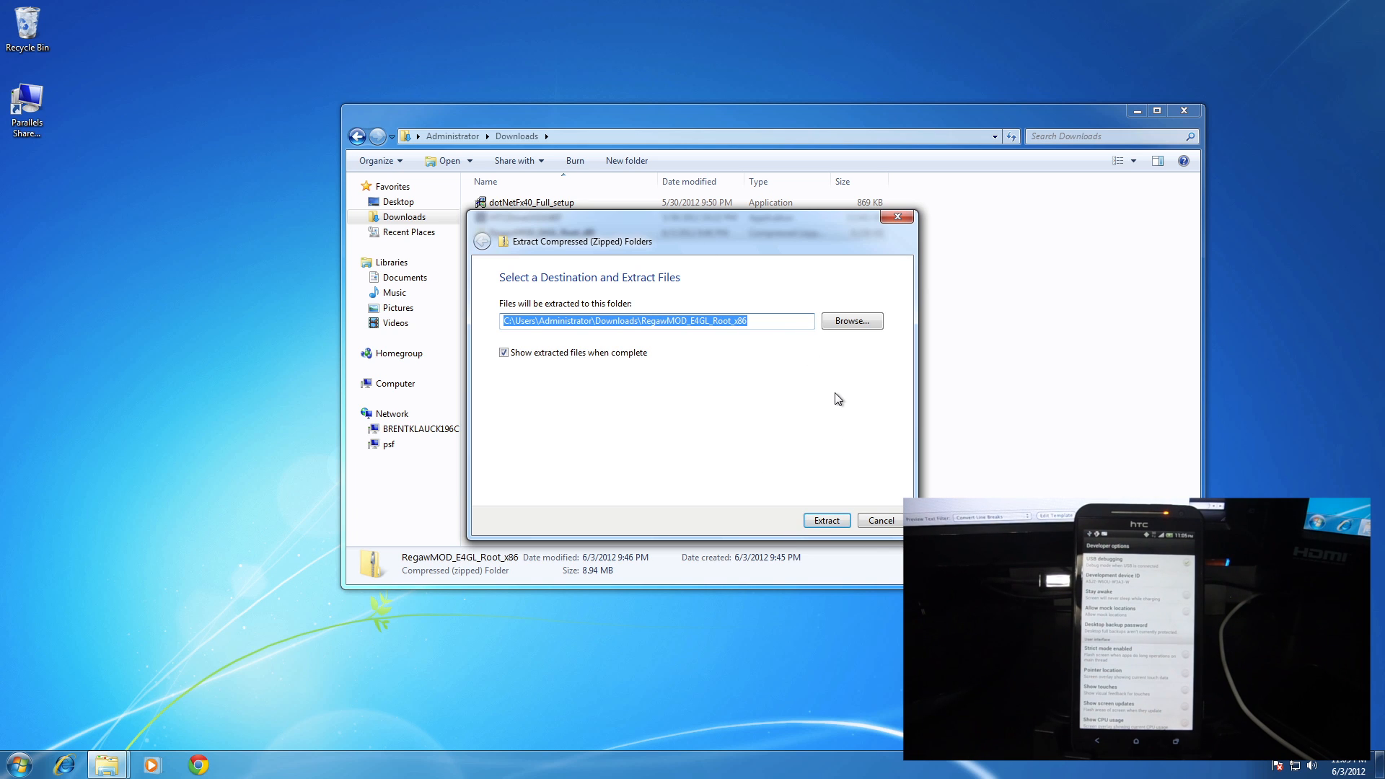
pyautogui.click(824, 520)
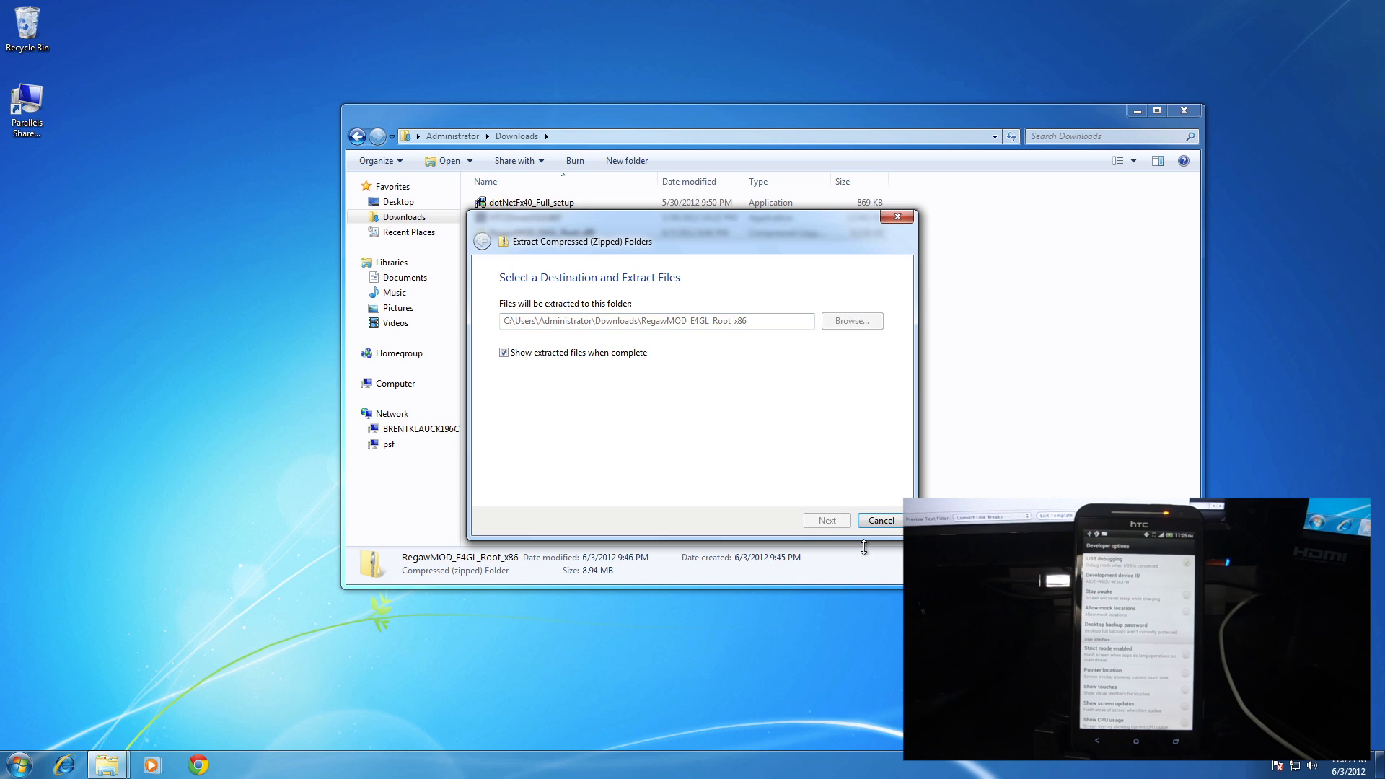
pyautogui.click(825, 521)
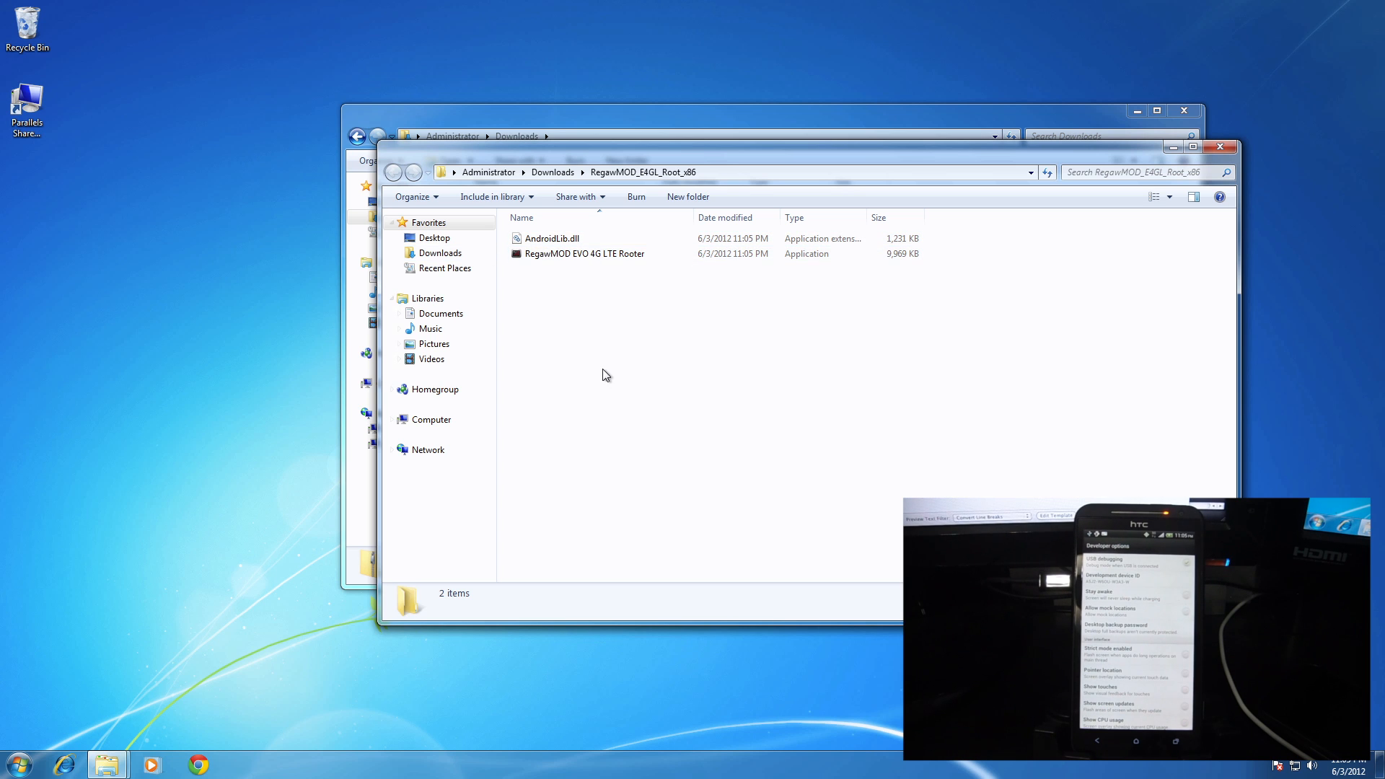
pyautogui.click(584, 254)
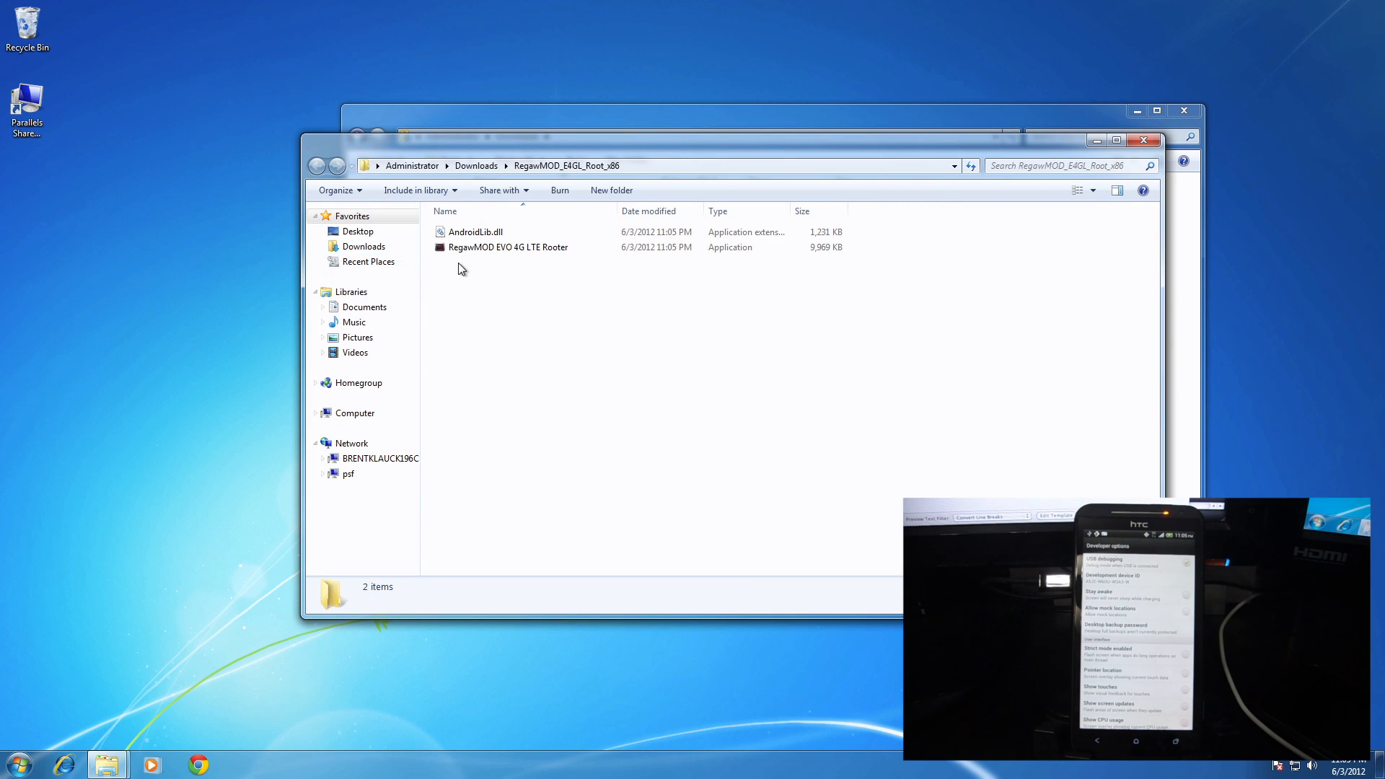
pyautogui.moveTo(508, 246)
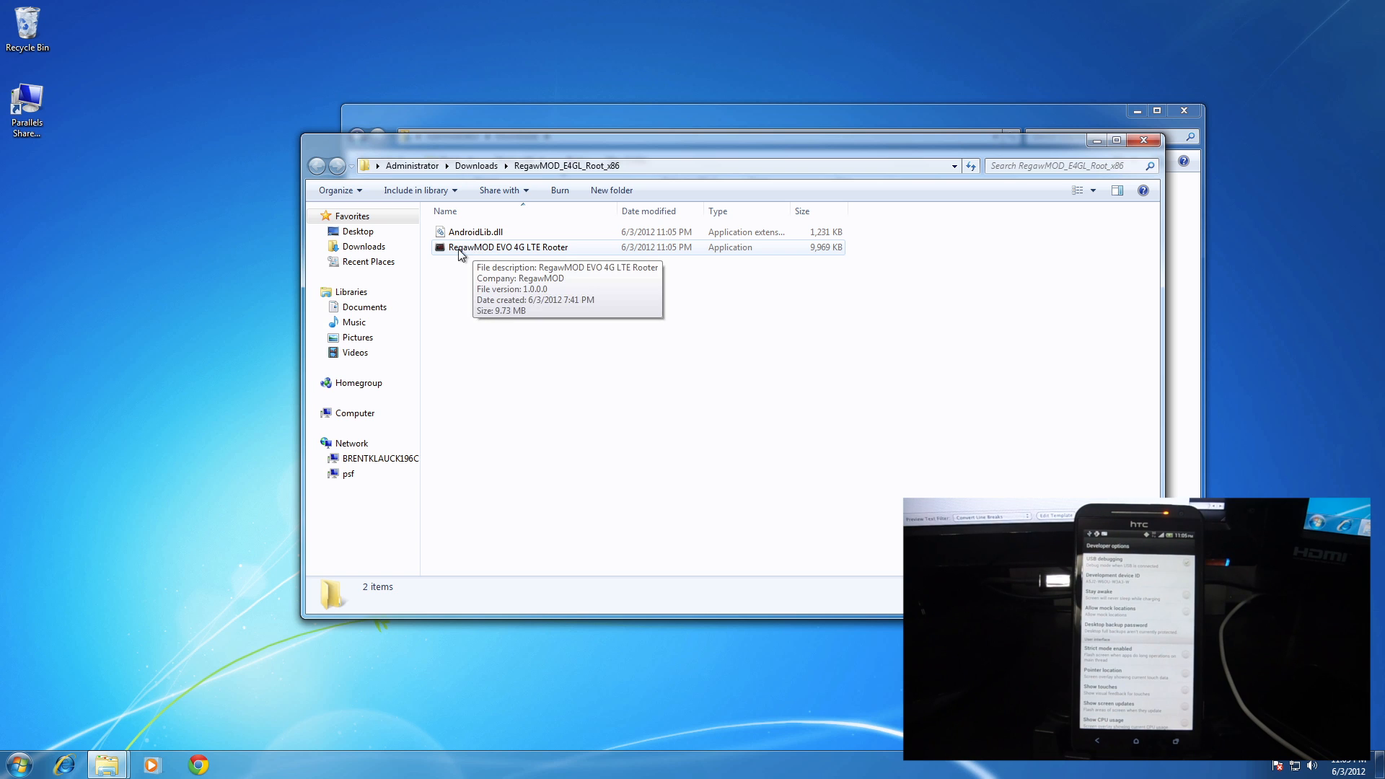
# Step: Run RegawMOD EVO 4G LTE Rooter, allowing it past the unverified-publisher warning
pyautogui.doubleClick(508, 247)
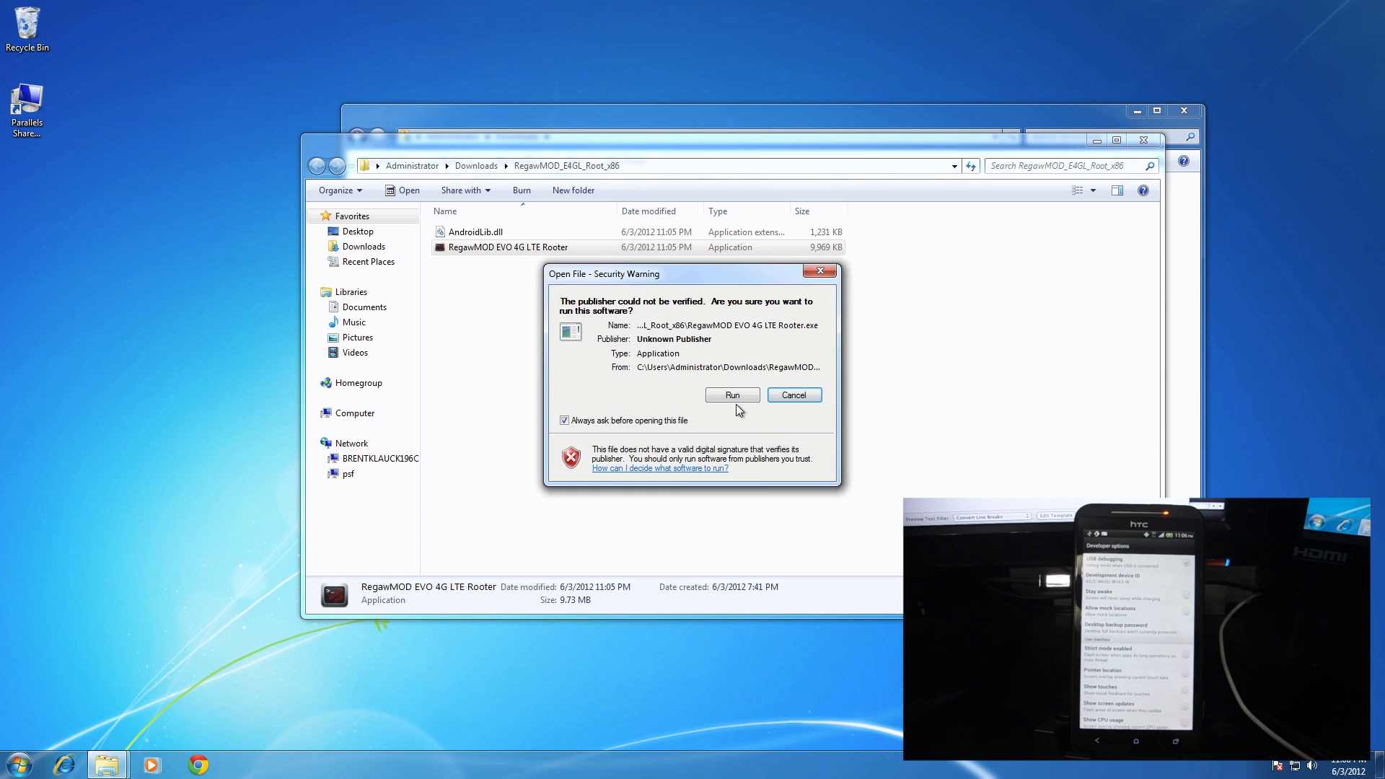
pyautogui.click(732, 395)
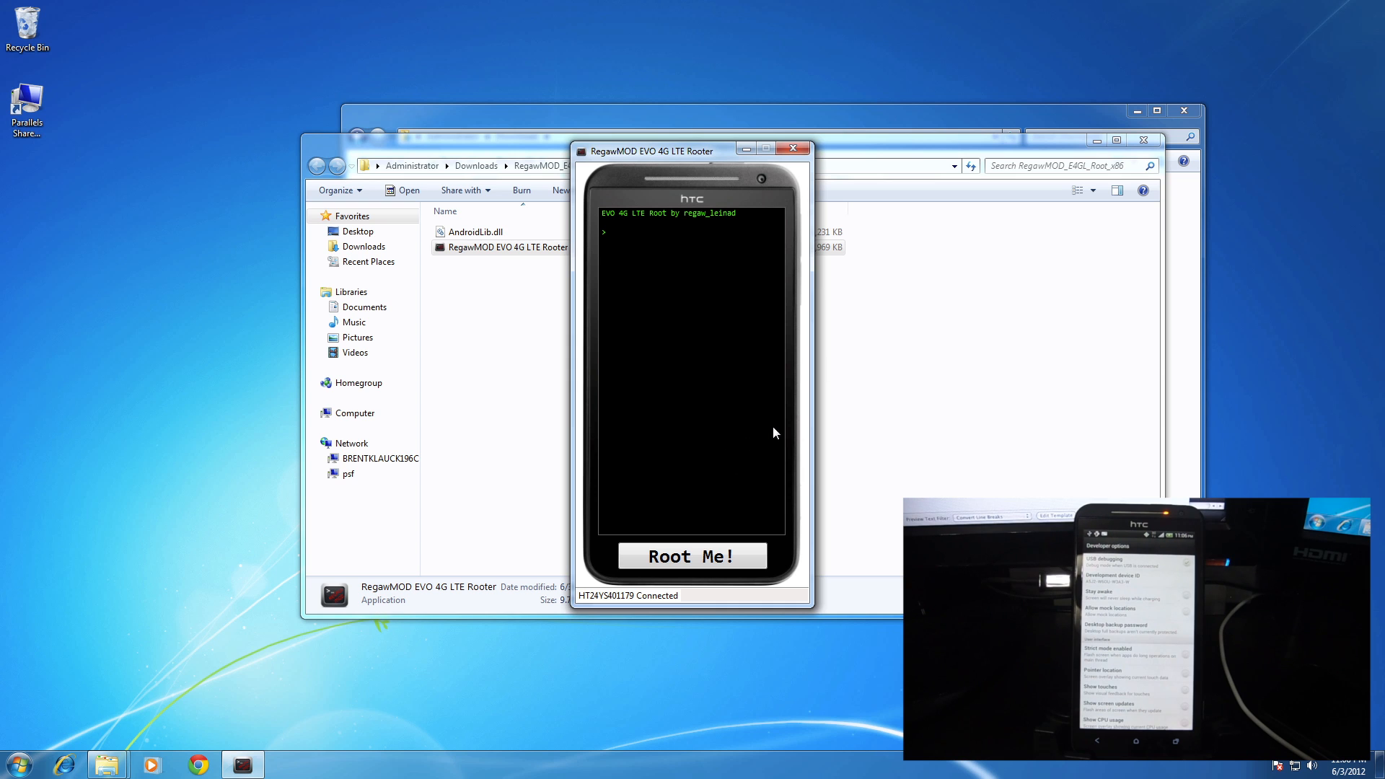
pyautogui.moveTo(726, 408)
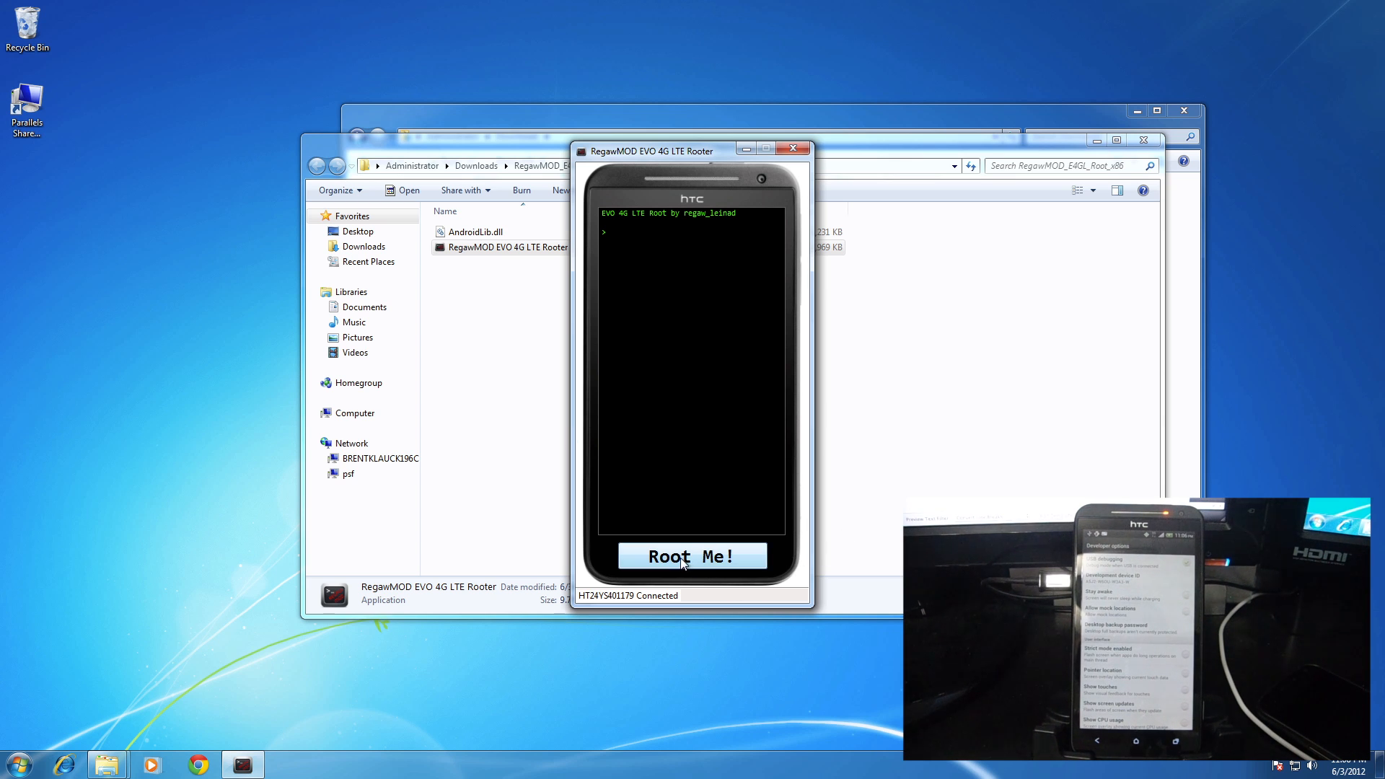
# Step: Start Root Me!, confirm the About To Start prompt and reach the Unlock Your Bootloader screen
pyautogui.click(691, 556)
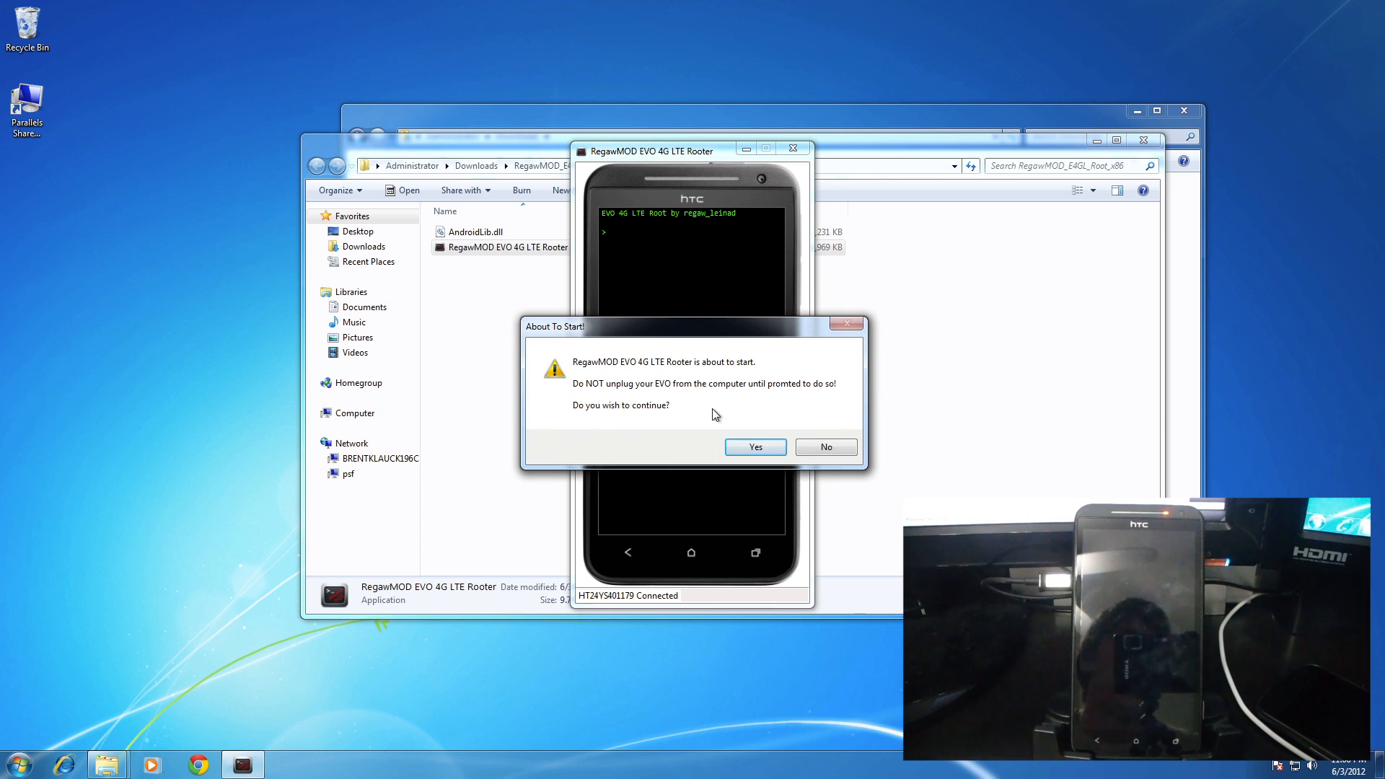
pyautogui.moveTo(830, 417)
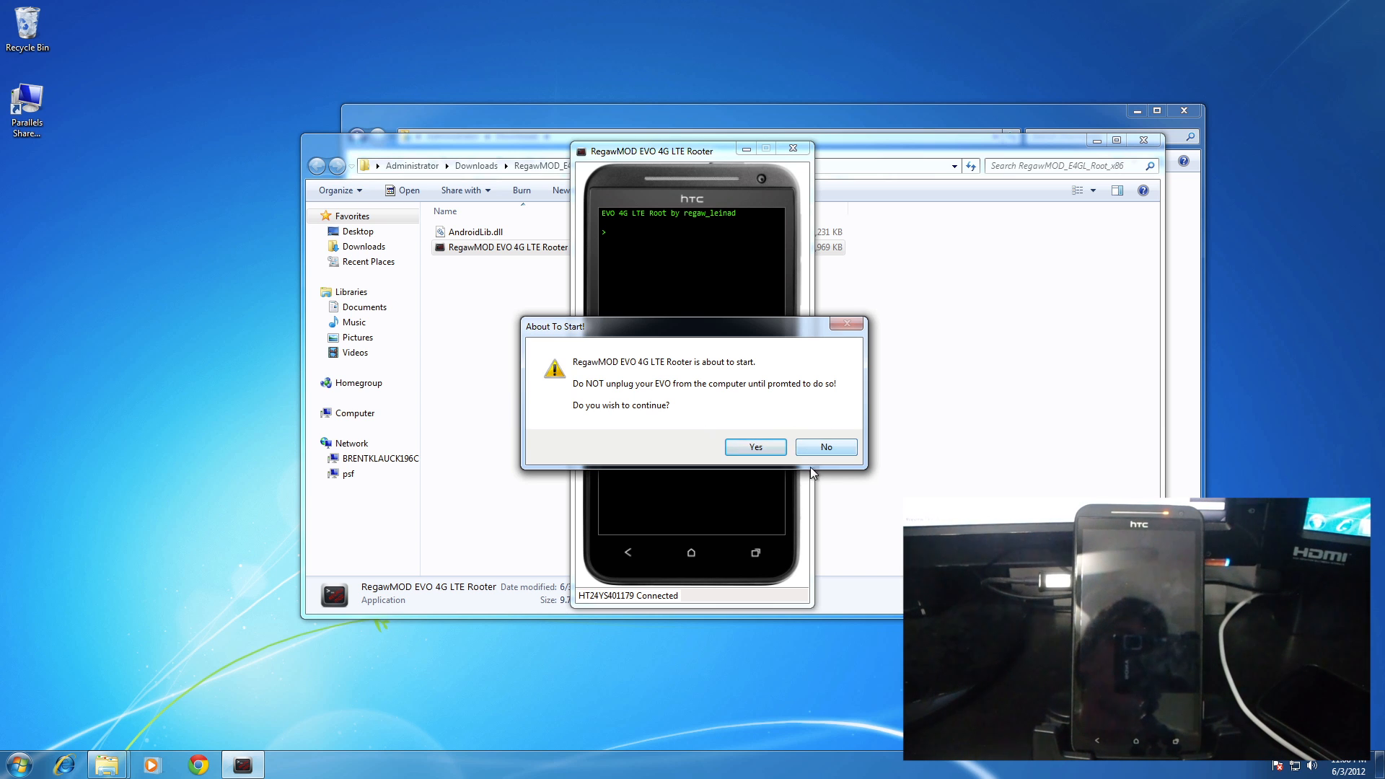
pyautogui.click(754, 445)
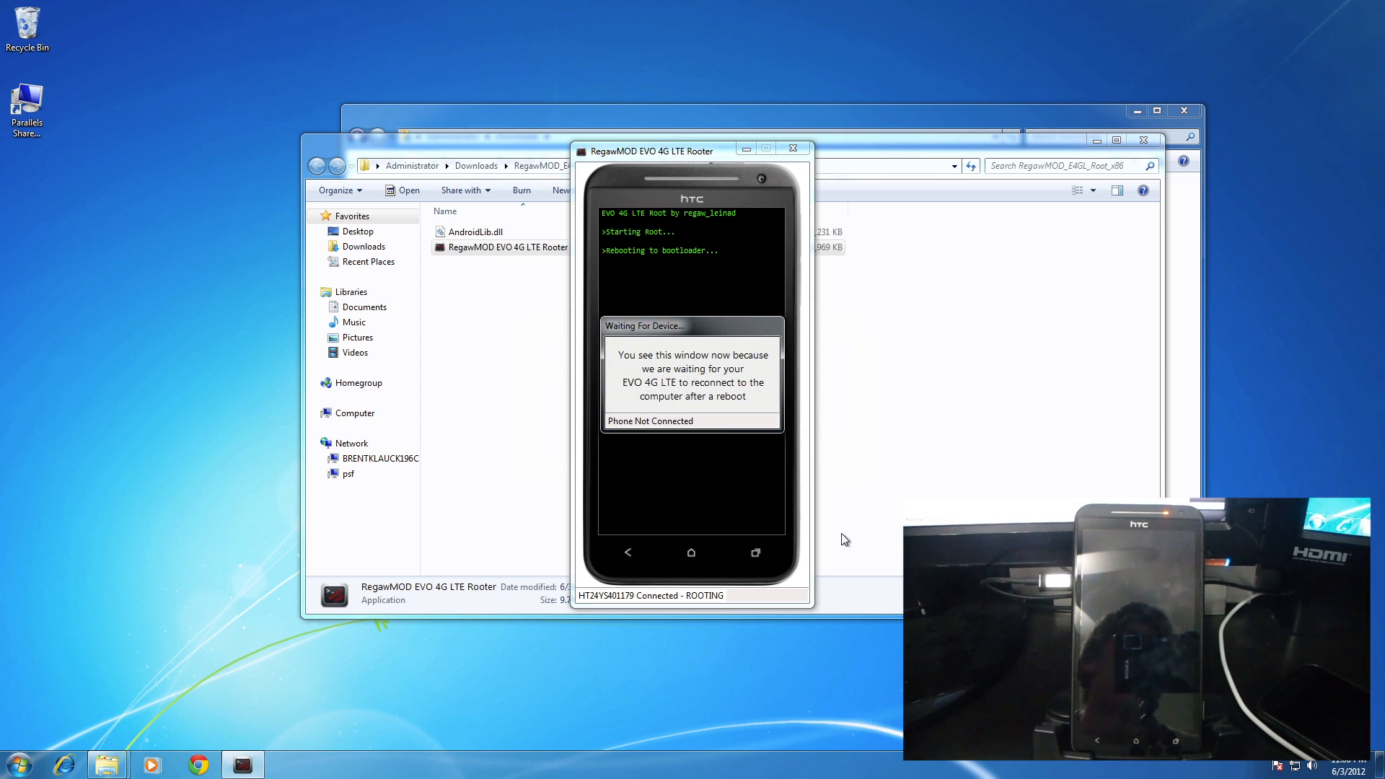
pyautogui.moveTo(707, 417)
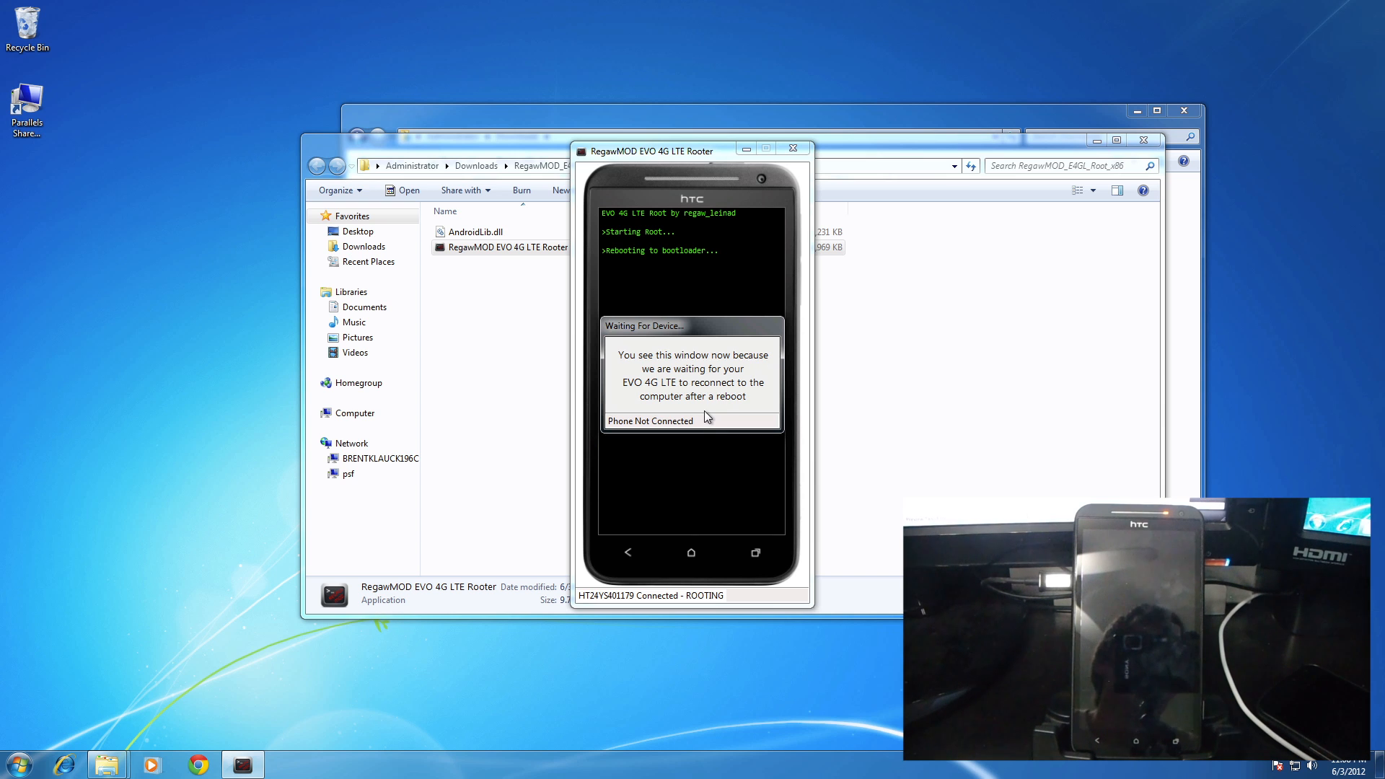
pyautogui.moveTo(746, 462)
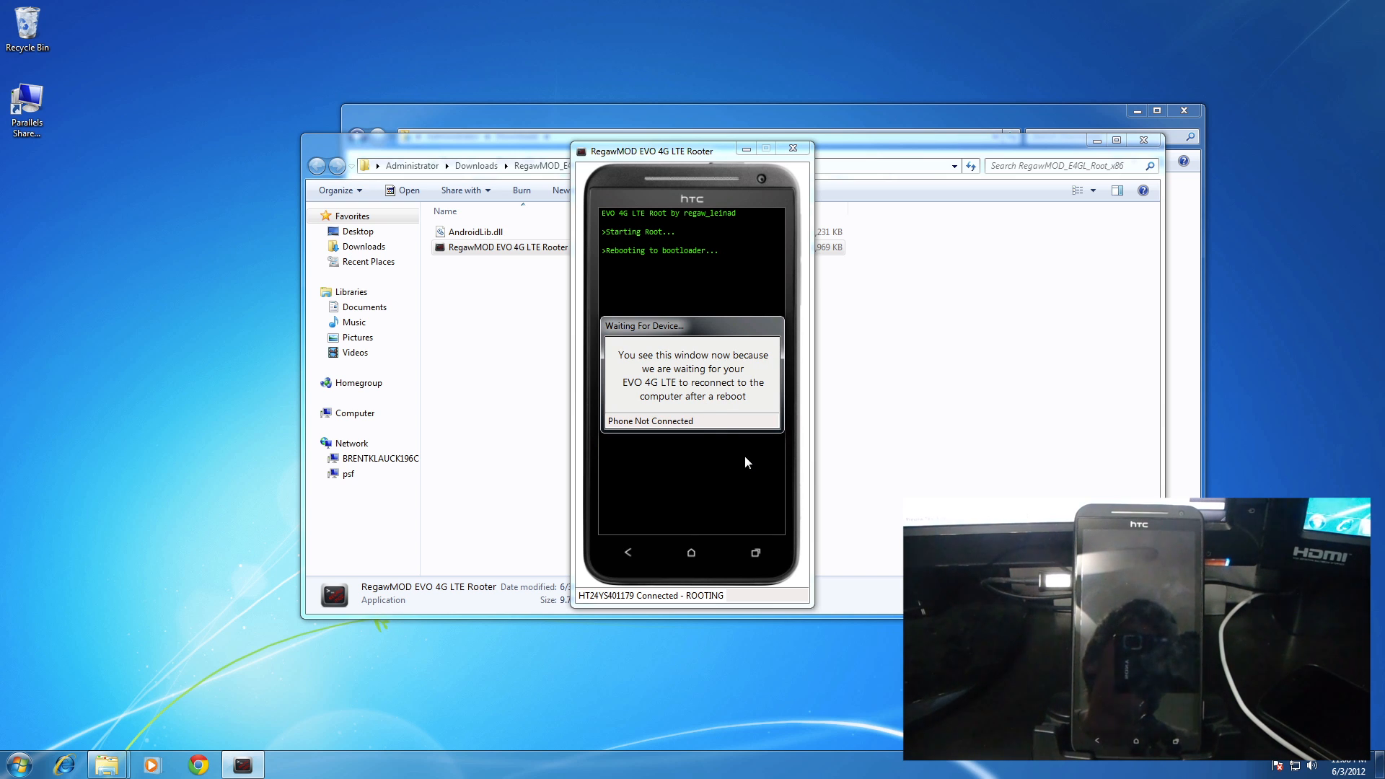
pyautogui.moveTo(725, 448)
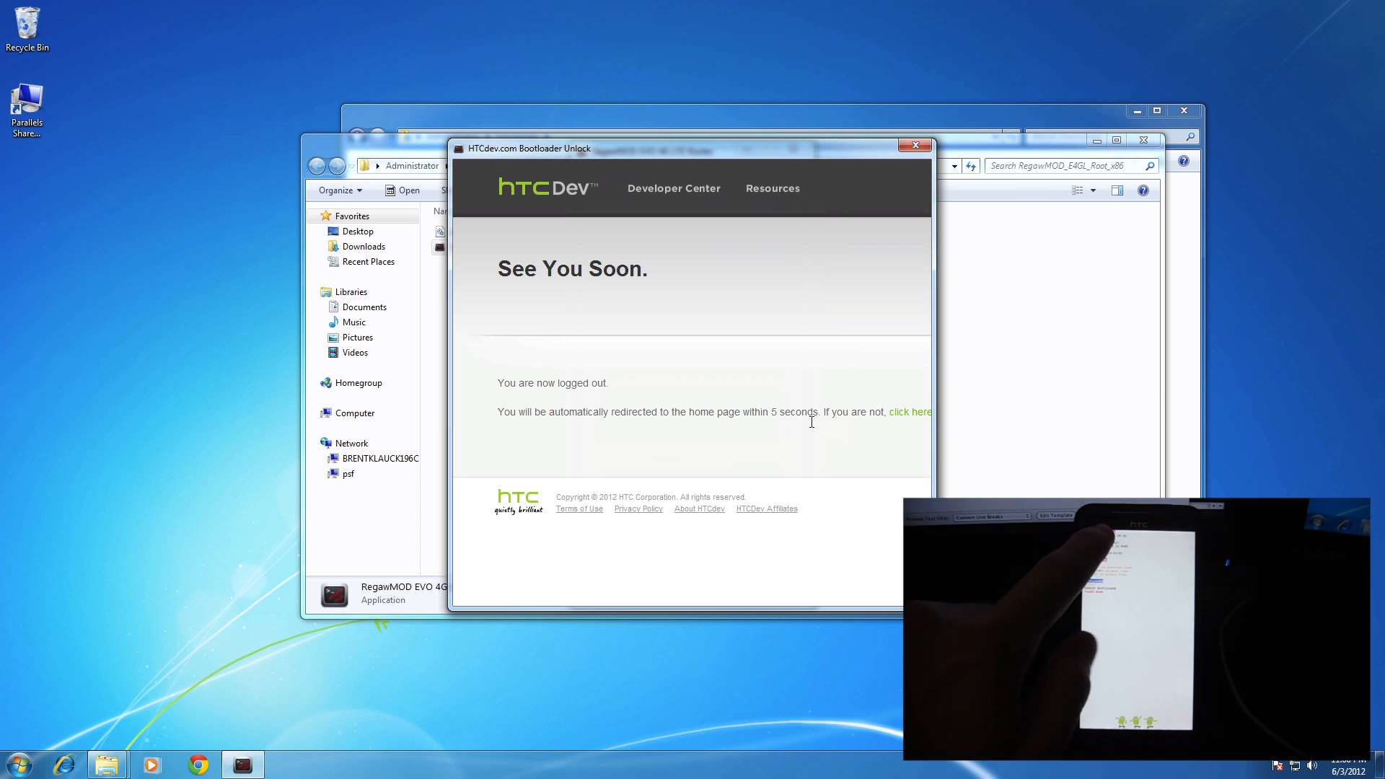
pyautogui.click(908, 411)
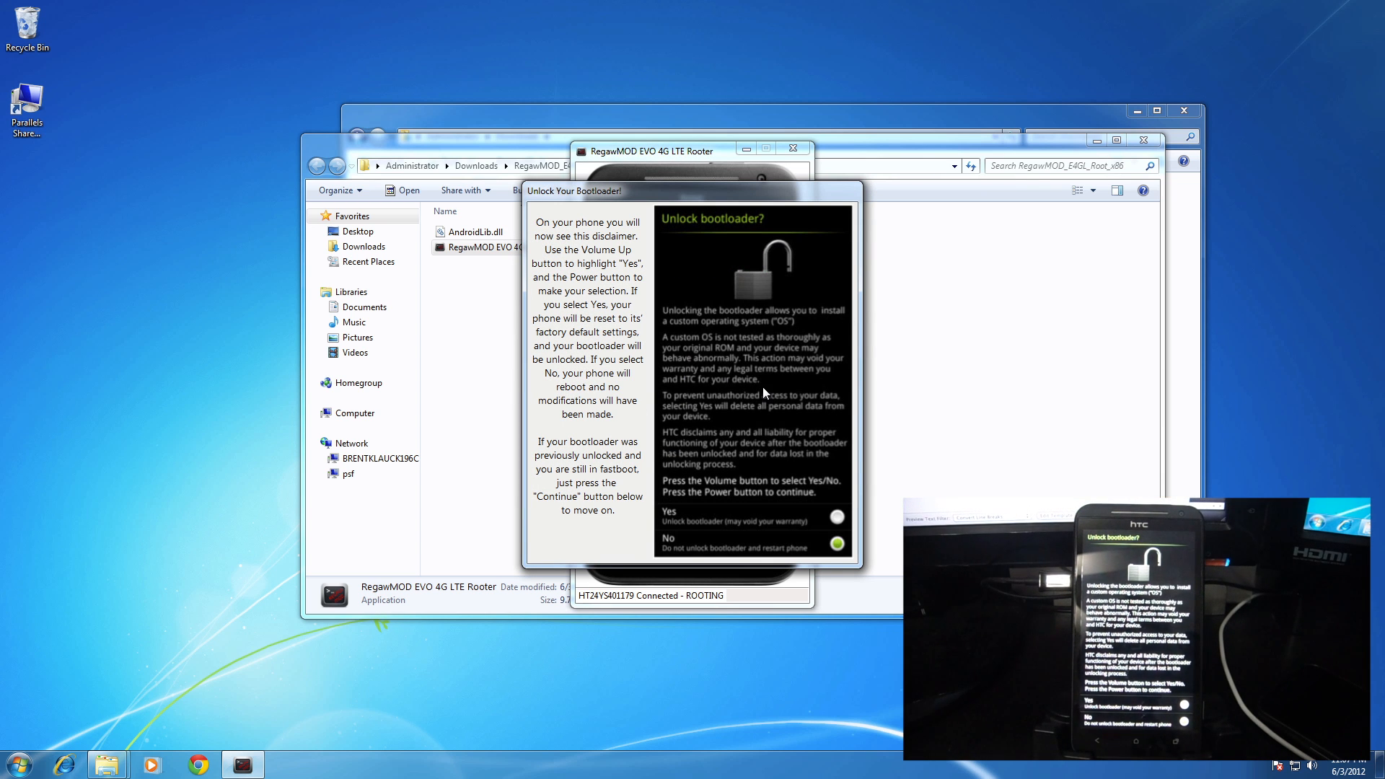
pyautogui.moveTo(607, 321)
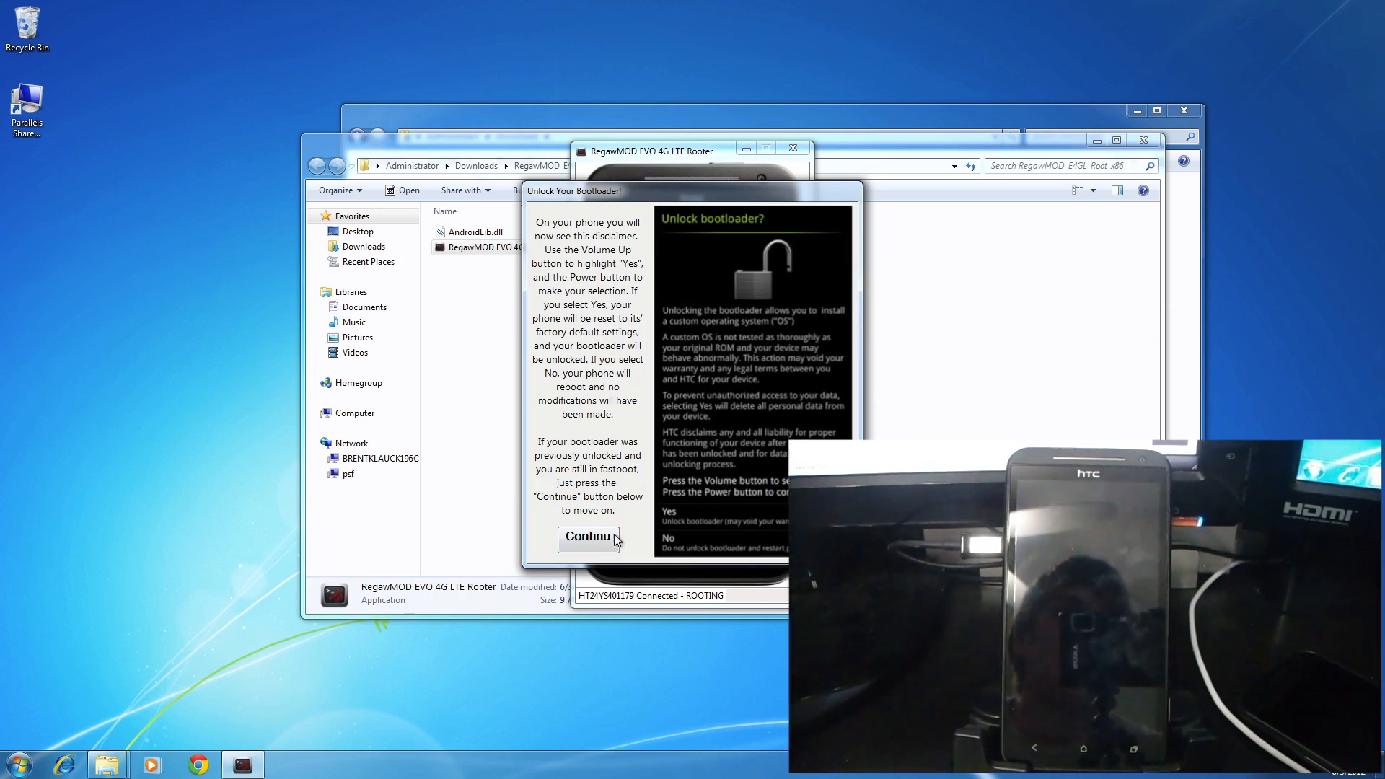
# Step: Continue past the Unlock Your Bootloader window so the phone reboots
pyautogui.click(587, 537)
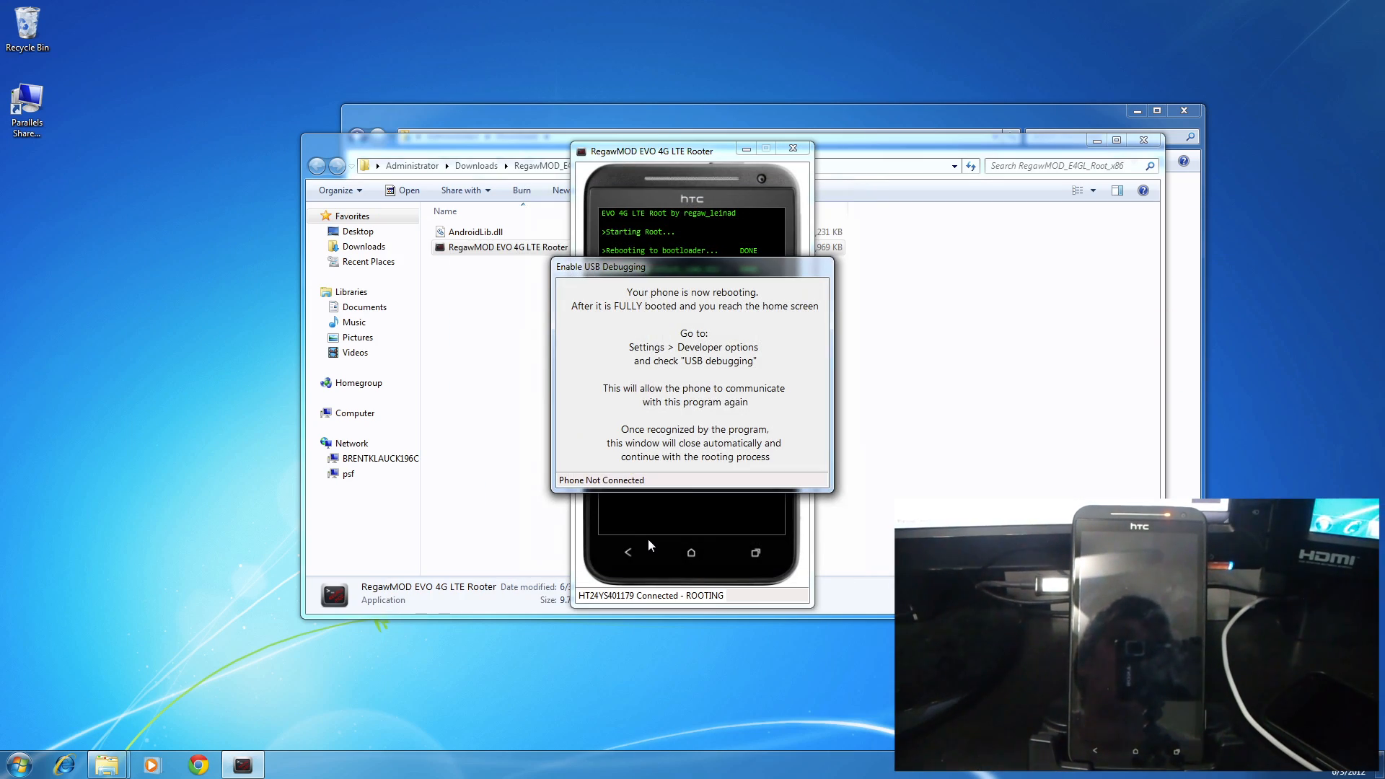
pyautogui.moveTo(707, 492)
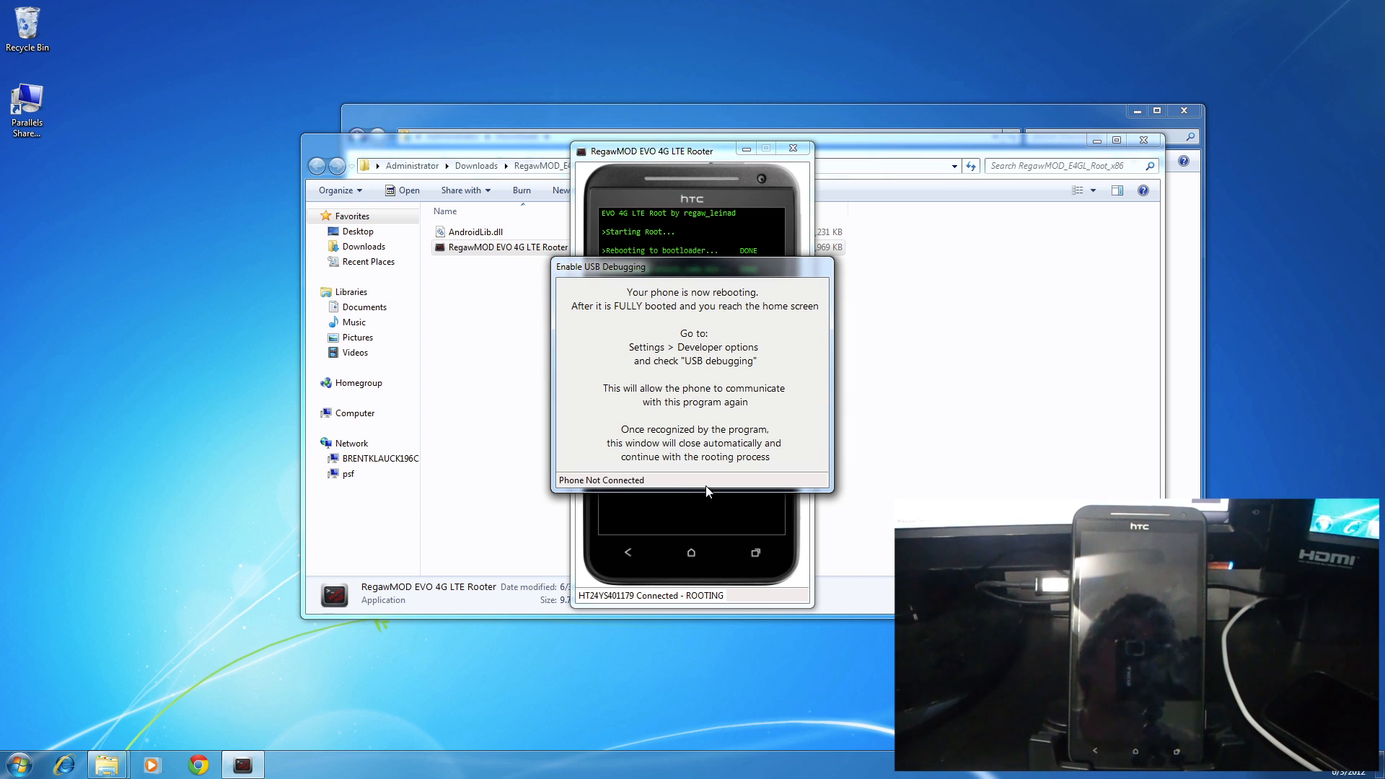
pyautogui.moveTo(717, 495)
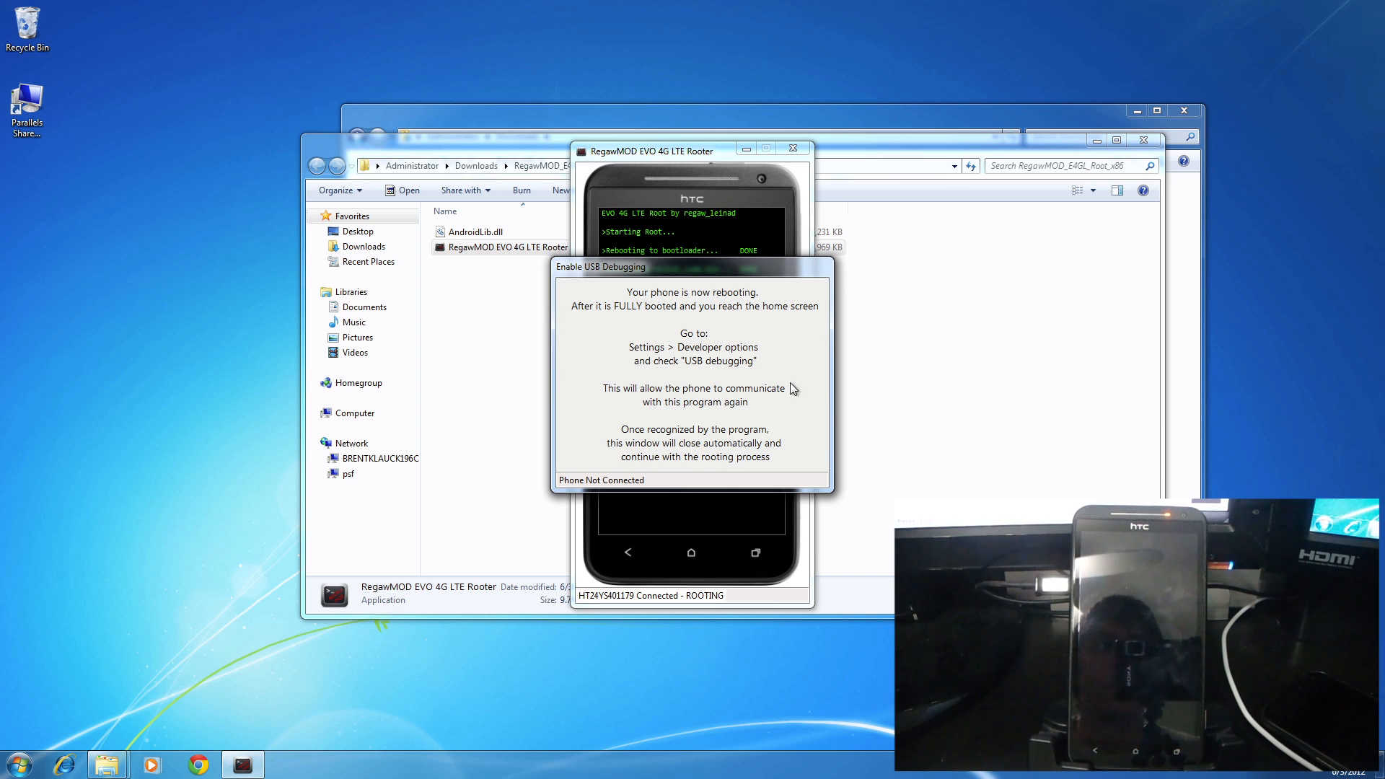
pyautogui.moveTo(822, 381)
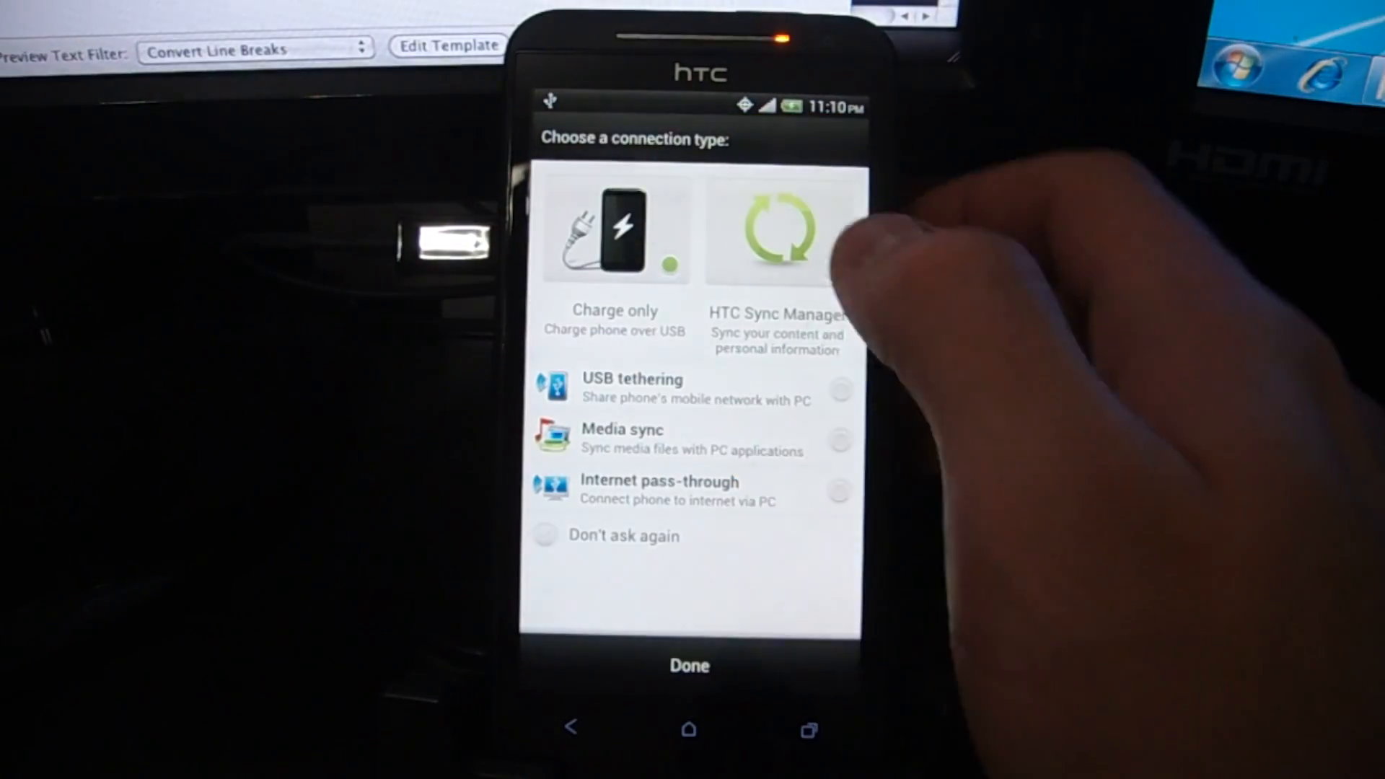
# Step: Dismiss the connection-type prompt, Transfer my stuff step and home-screen tips after the reset
pyautogui.click(777, 230)
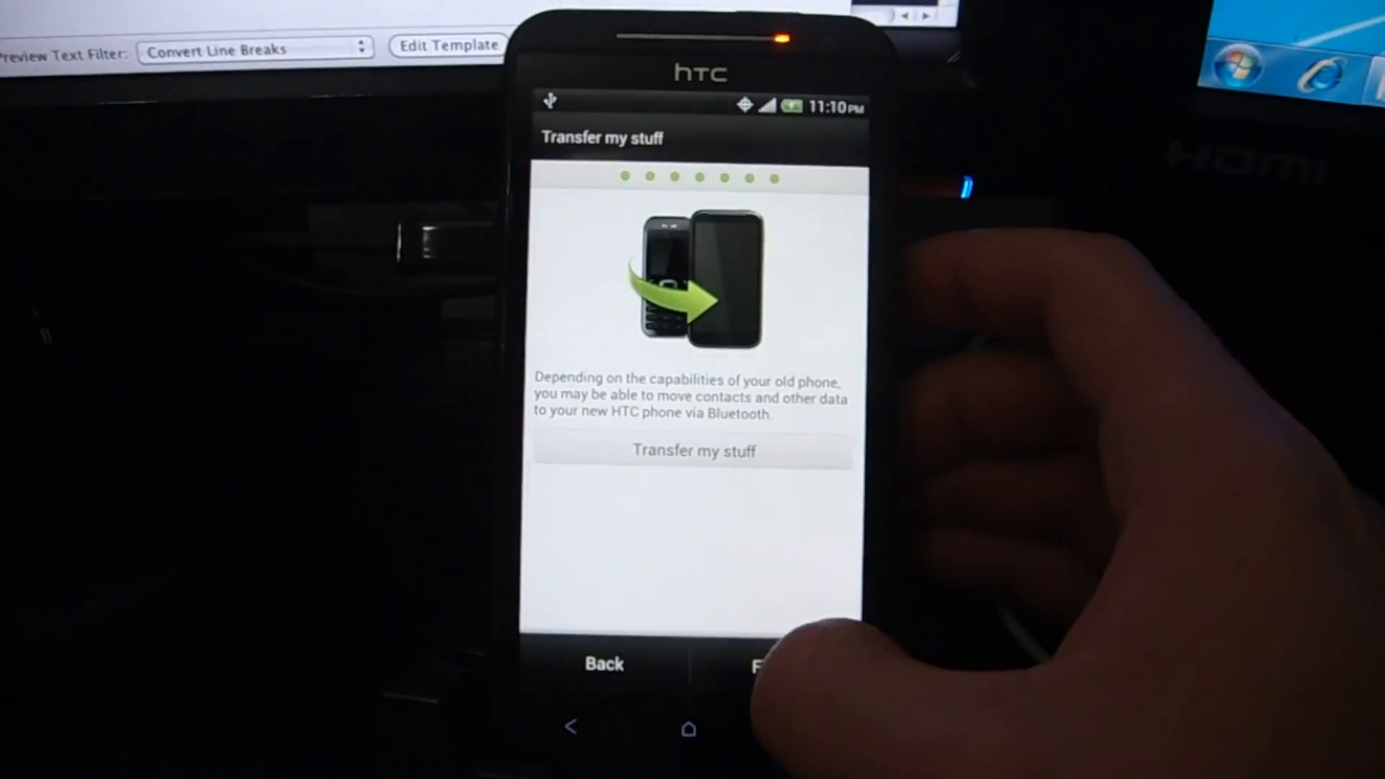
pyautogui.click(688, 726)
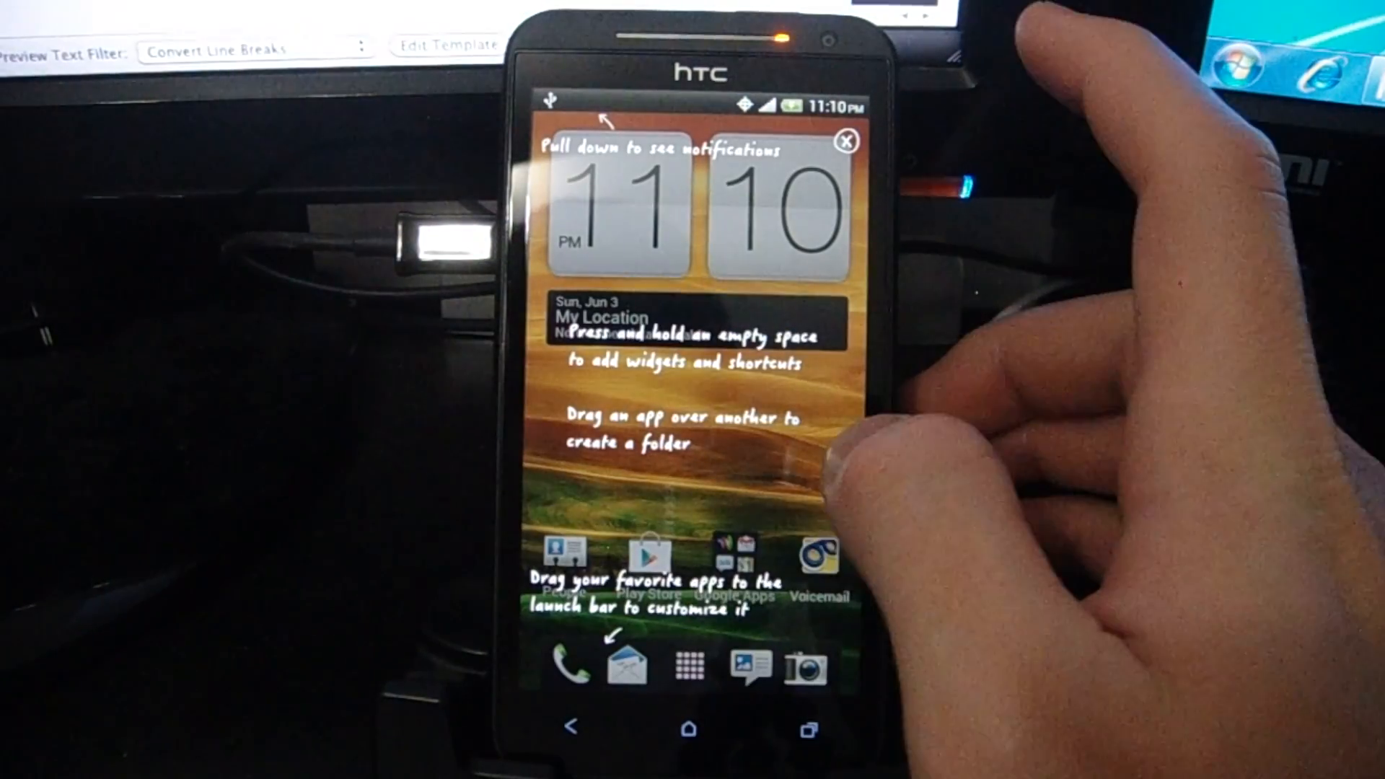
pyautogui.click(846, 141)
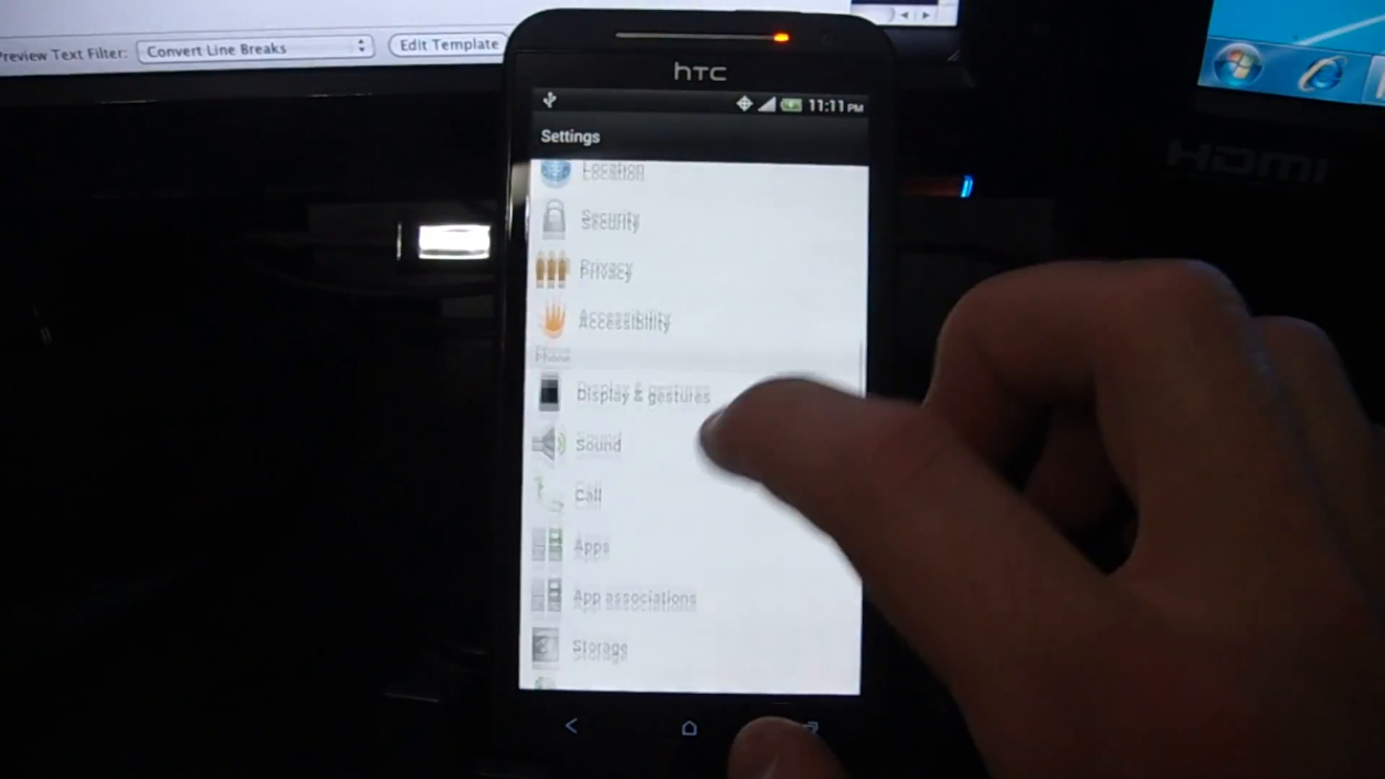
# Step: Enable USB debugging in the phone's Developer options
pyautogui.scroll(-3)
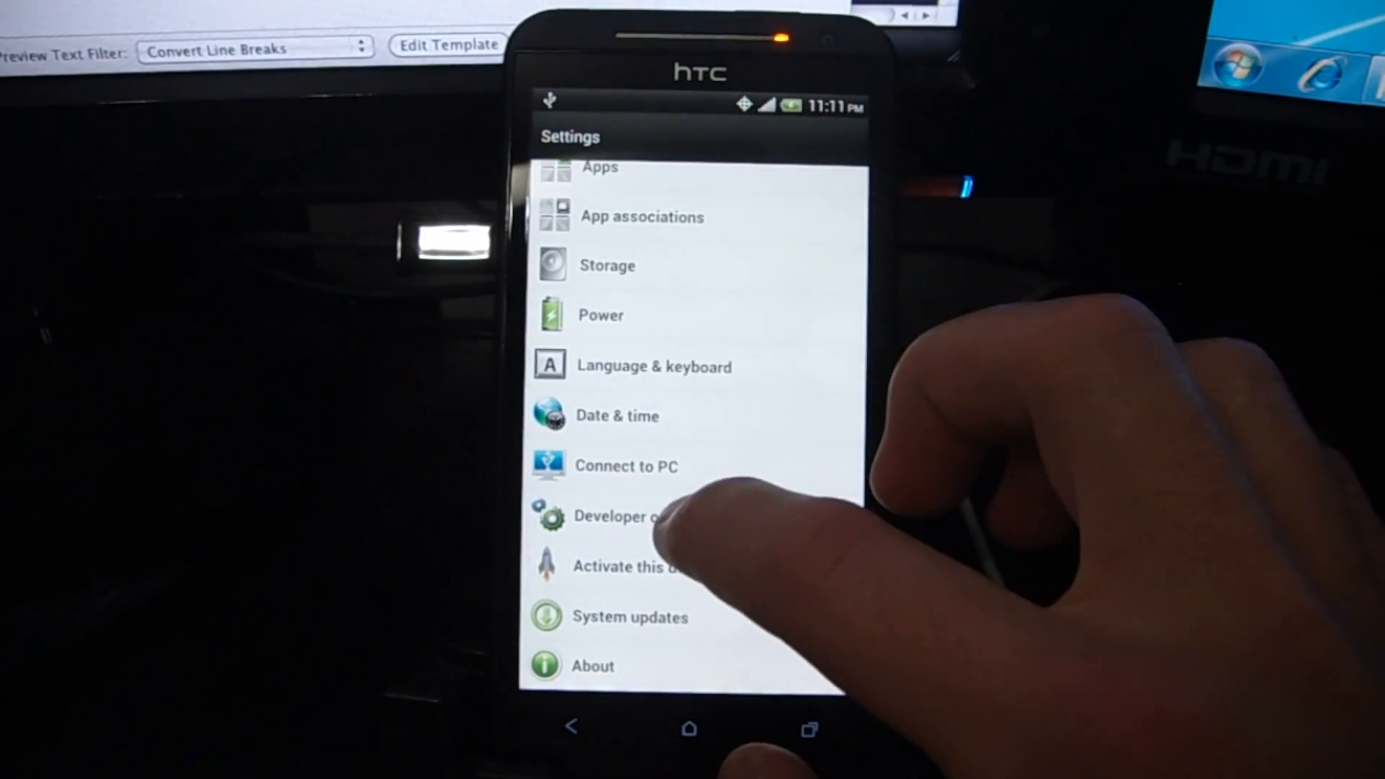
pyautogui.click(628, 516)
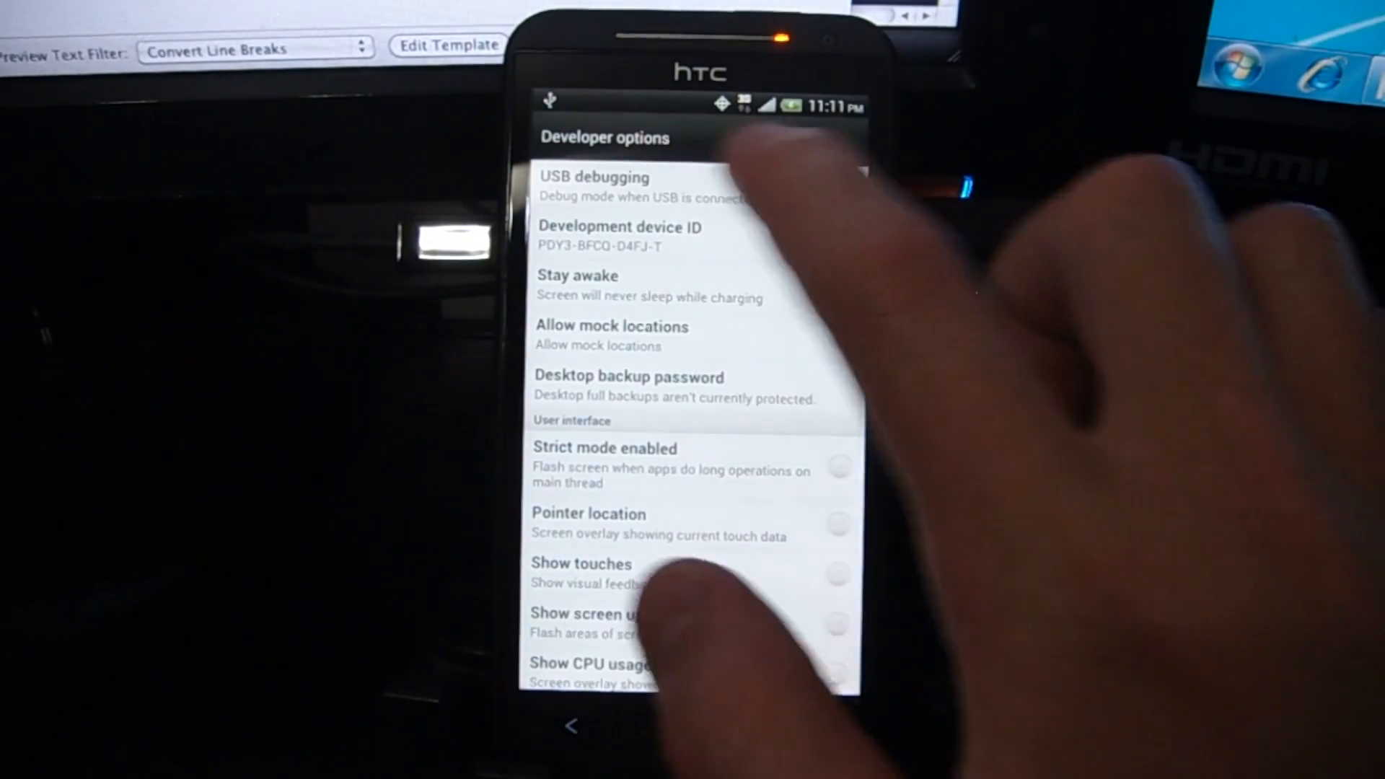
pyautogui.click(593, 186)
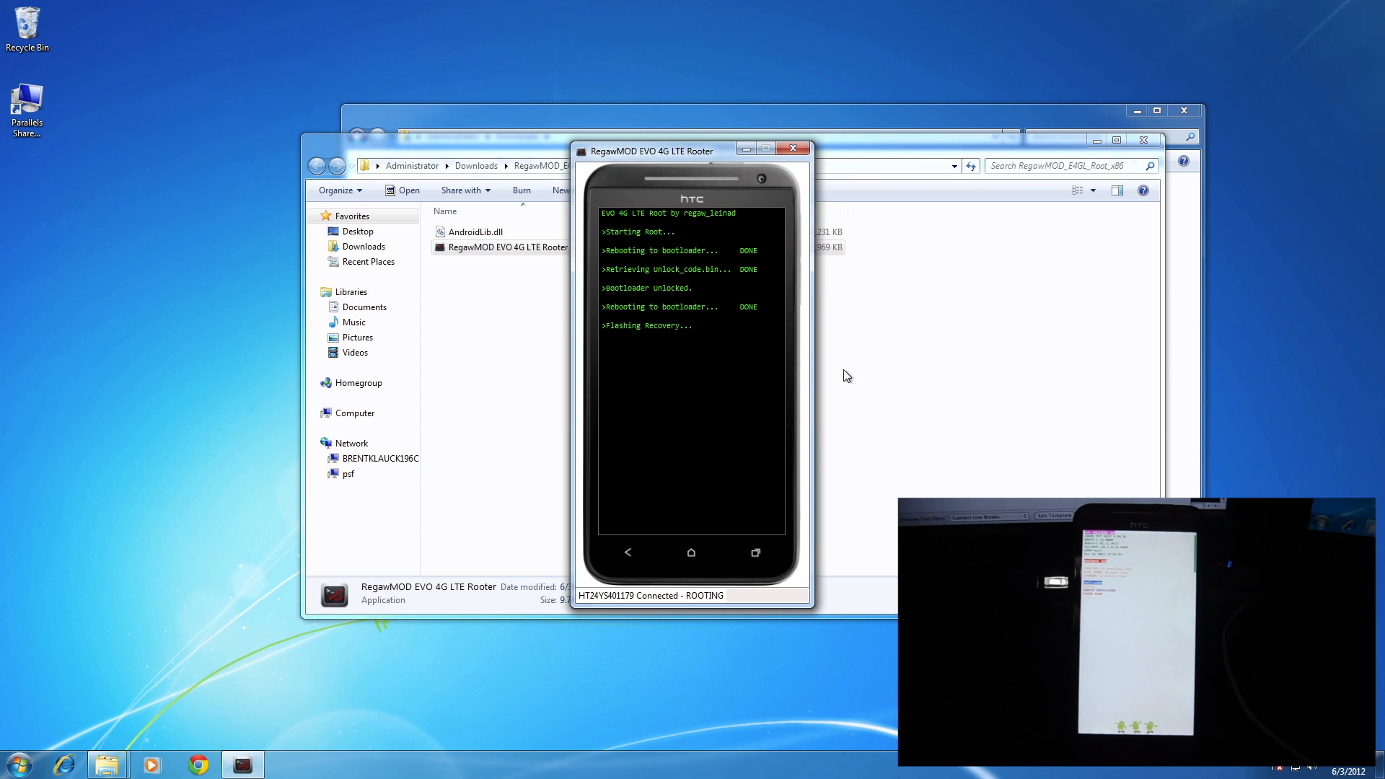
pyautogui.moveTo(641, 316)
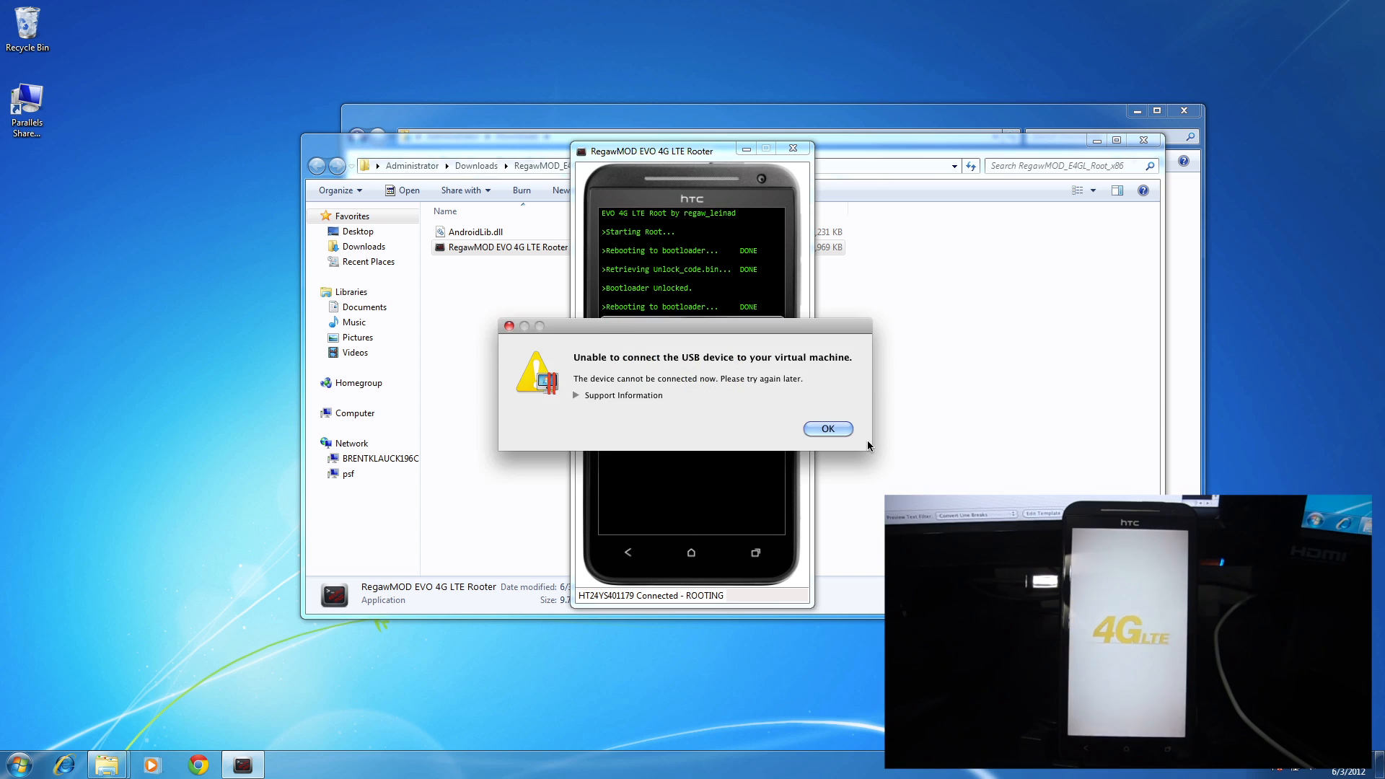
# Step: Dismiss the USB connection error so rooting finishes with the phone ROOTED
pyautogui.click(827, 429)
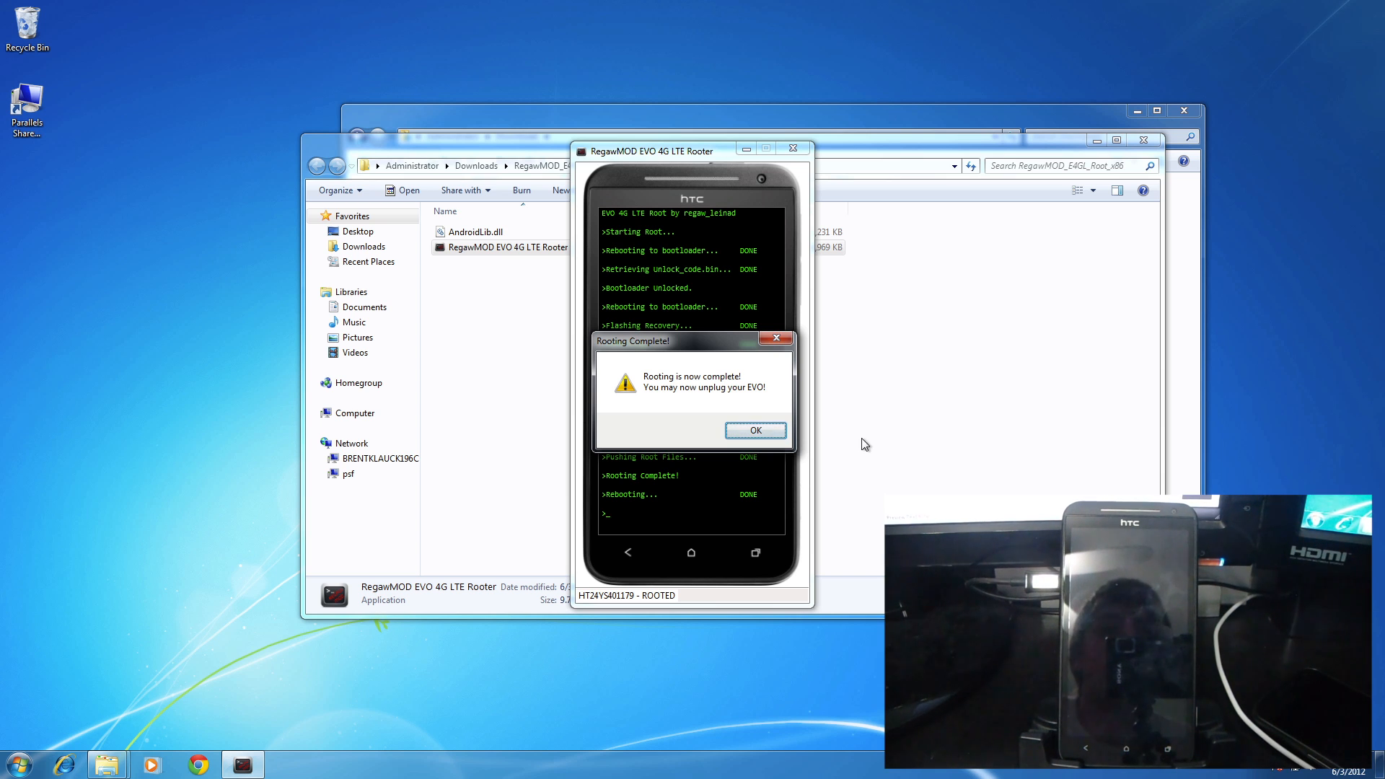
pyautogui.moveTo(890, 453)
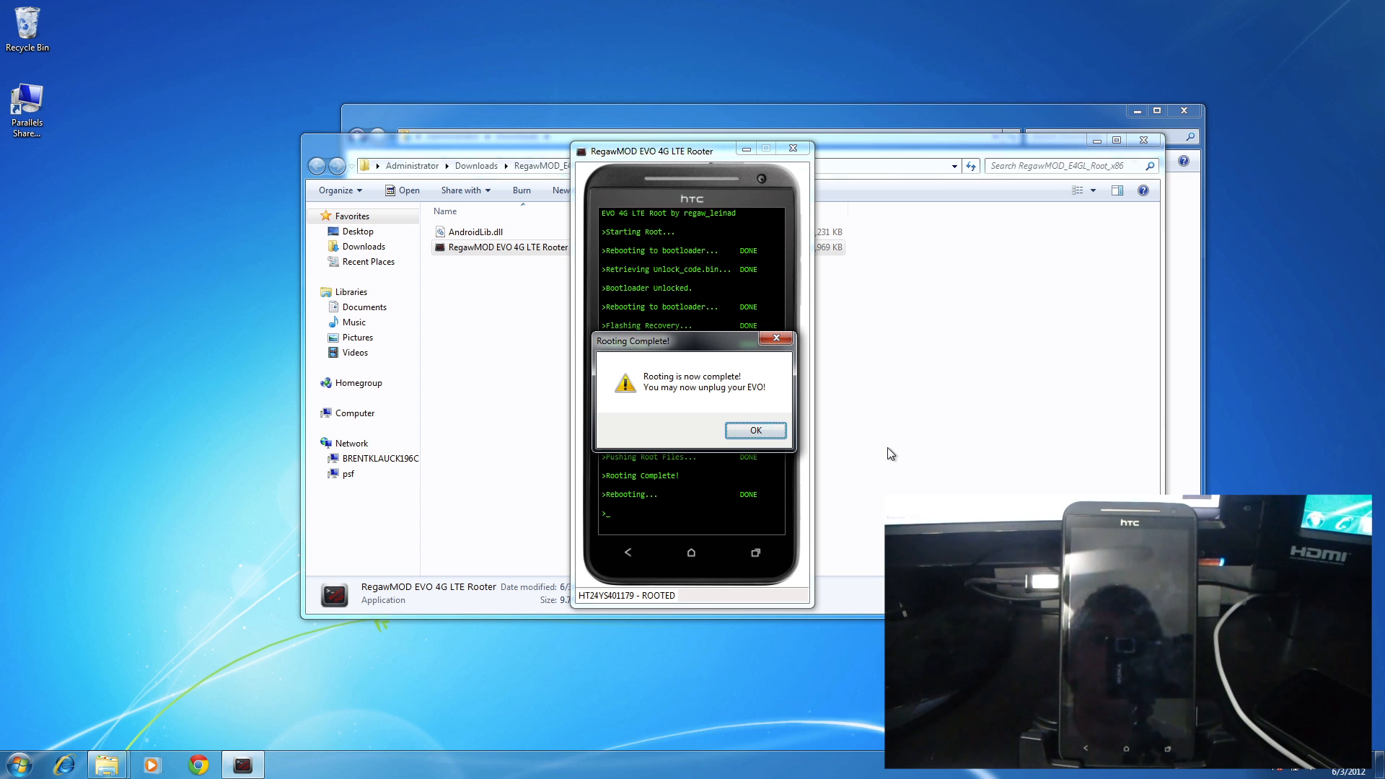
# Step: Acknowledge Rooting Complete, then head to the Start menu for a command prompt
pyautogui.click(754, 430)
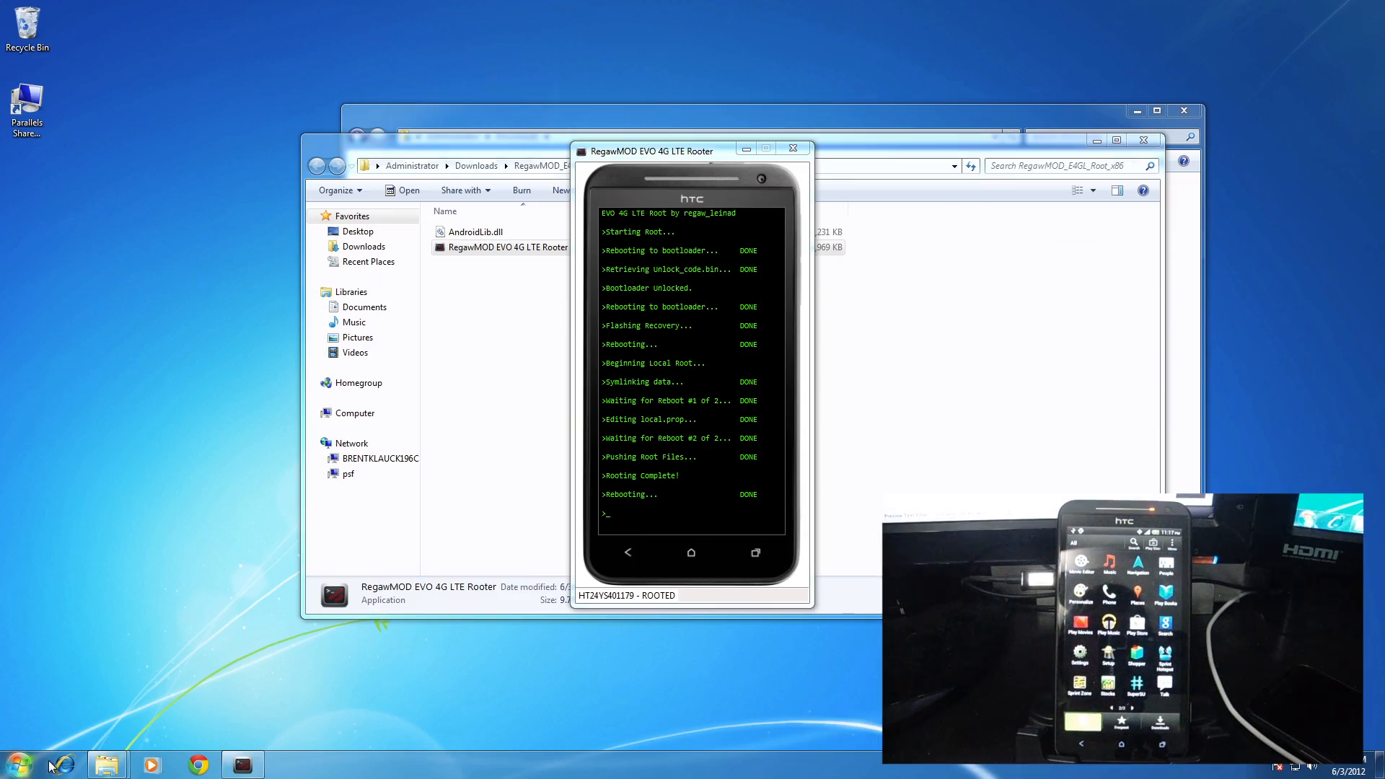
pyautogui.click(16, 763)
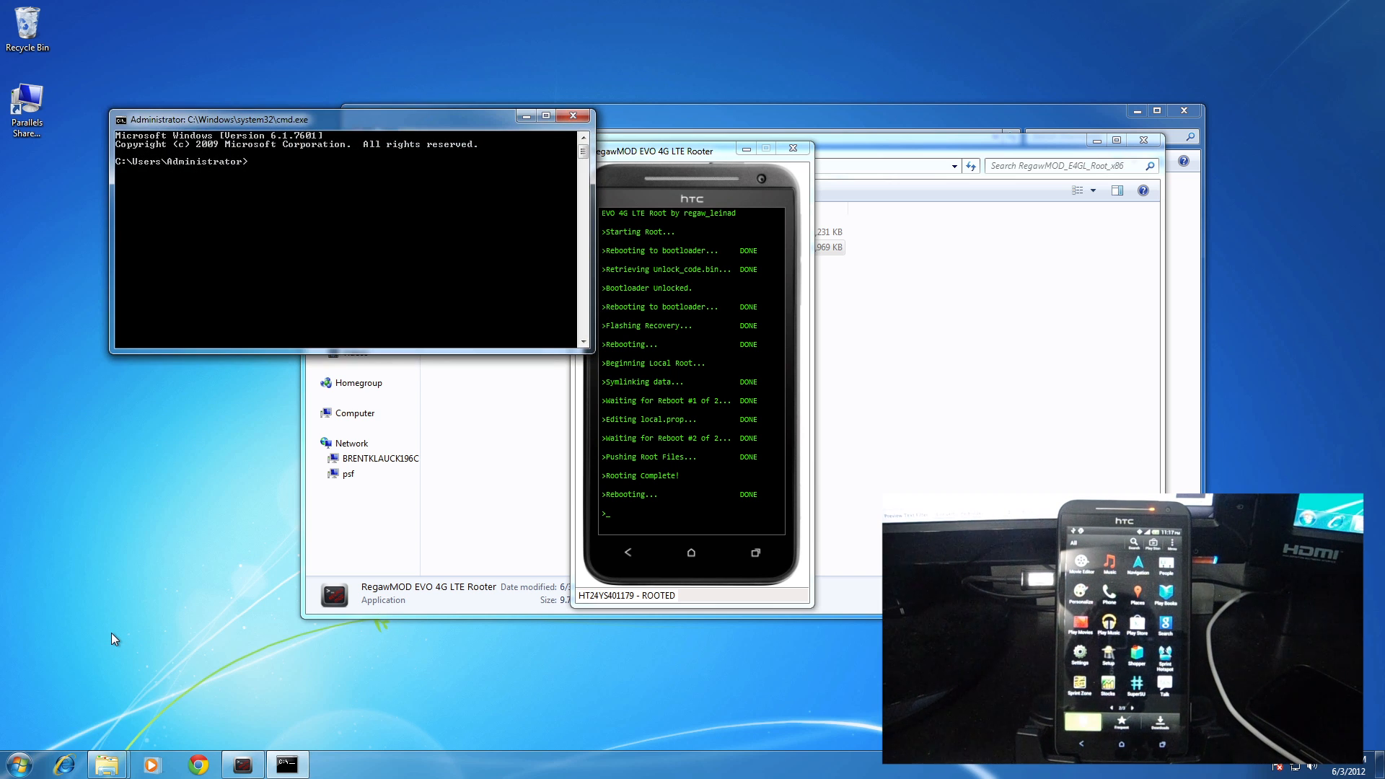
# Step: In cmd, cd into /android/tools and begin typing an adb command
pyautogui.write('cd /android/tools')
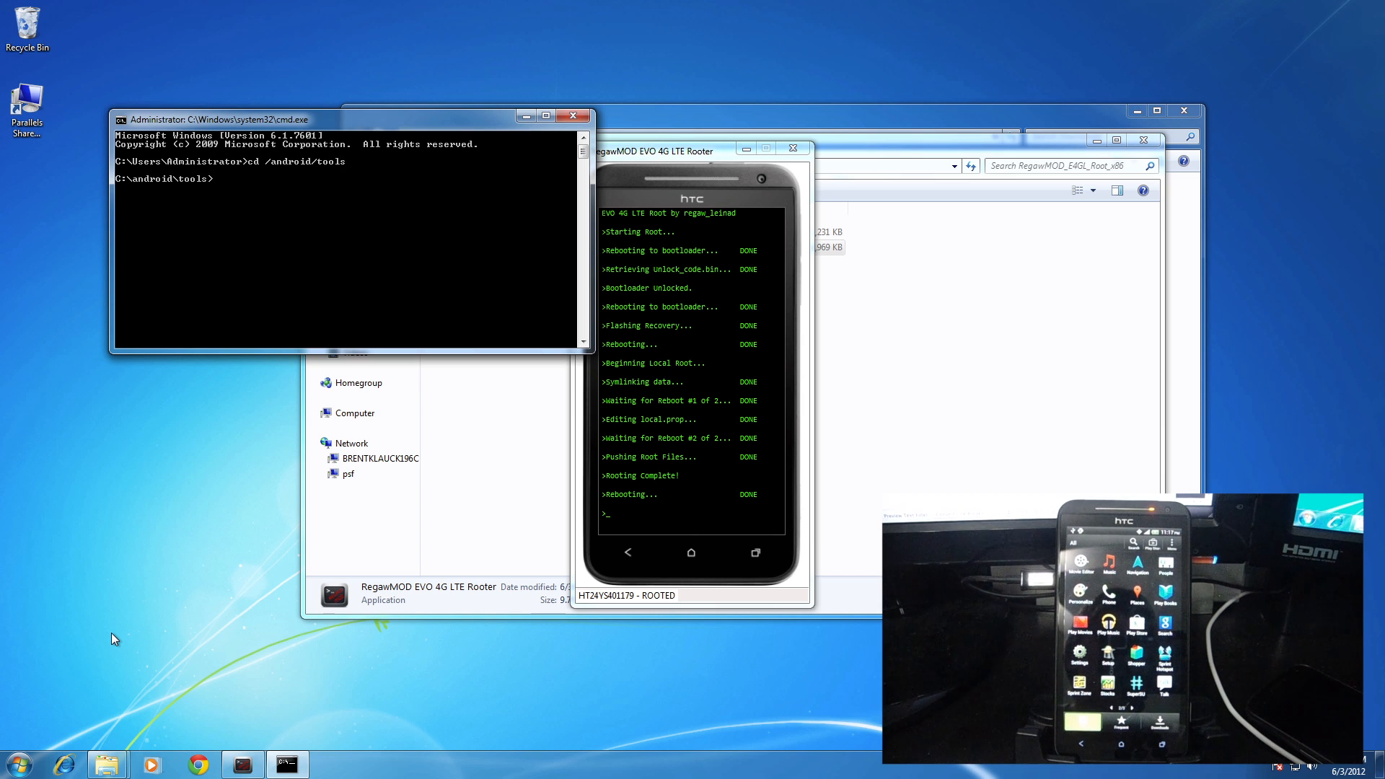
pyautogui.write('adb re')
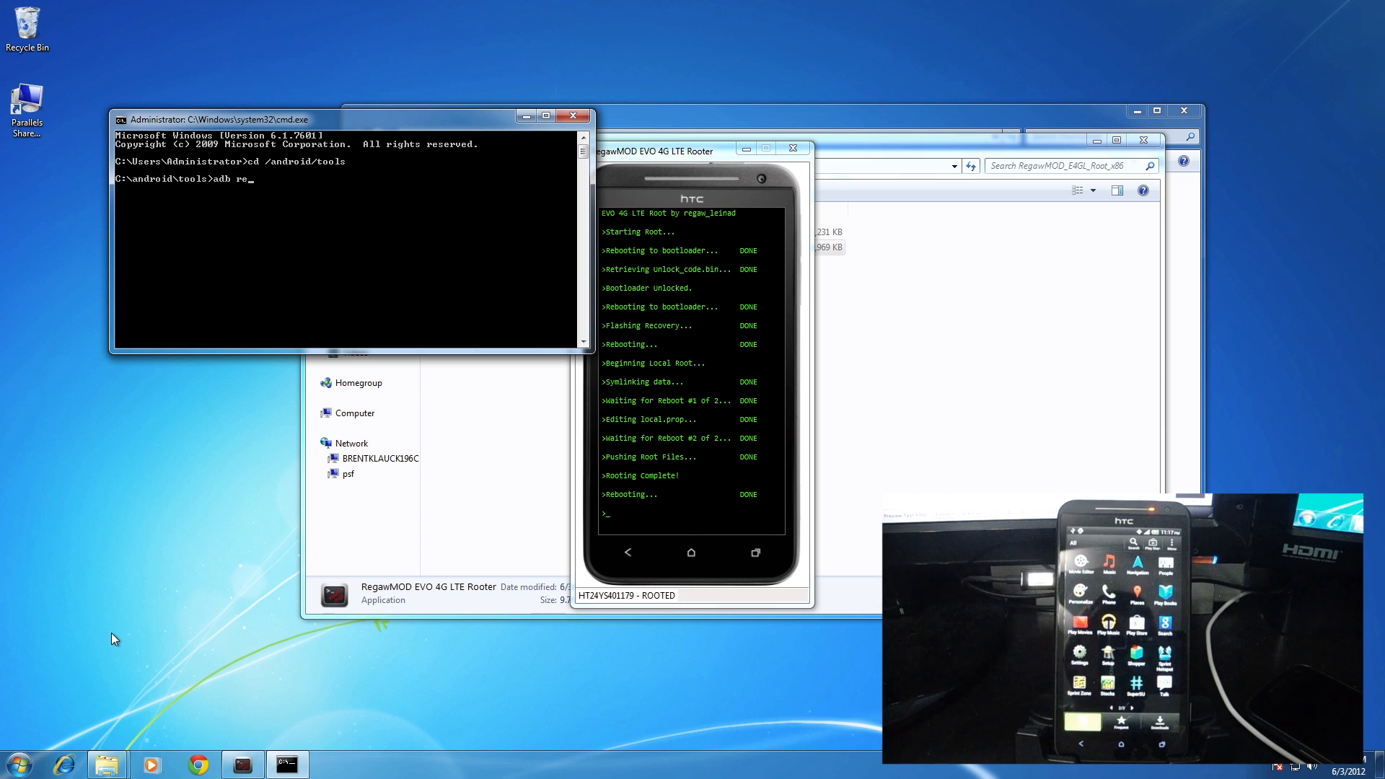